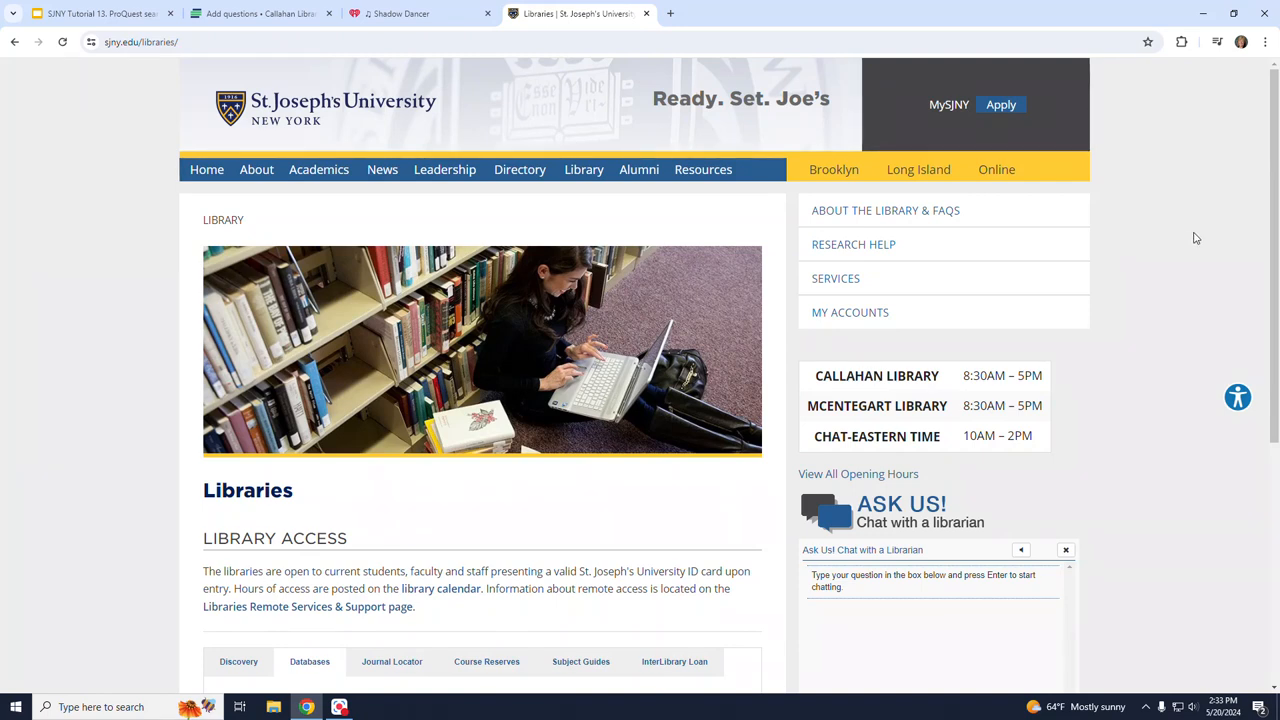
Step: Open the SJNY A-Z Databases list from the library guide
scroll("down", 3)
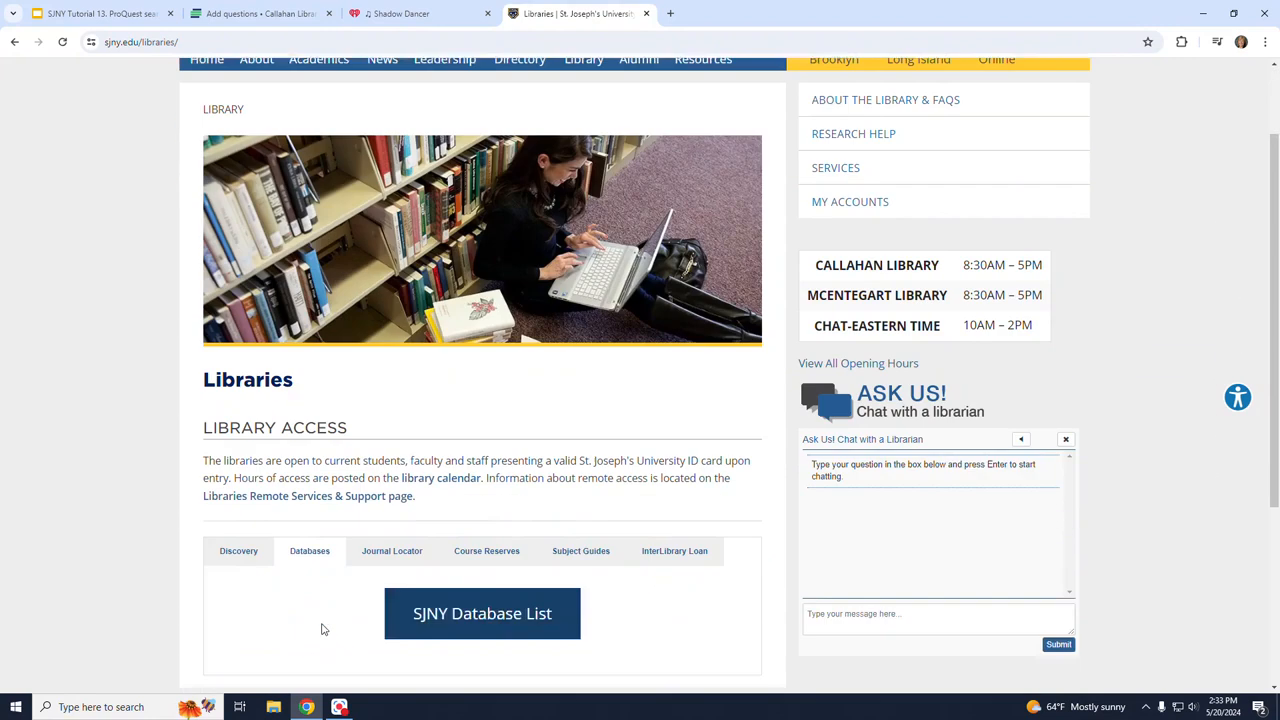
scroll("down", 3)
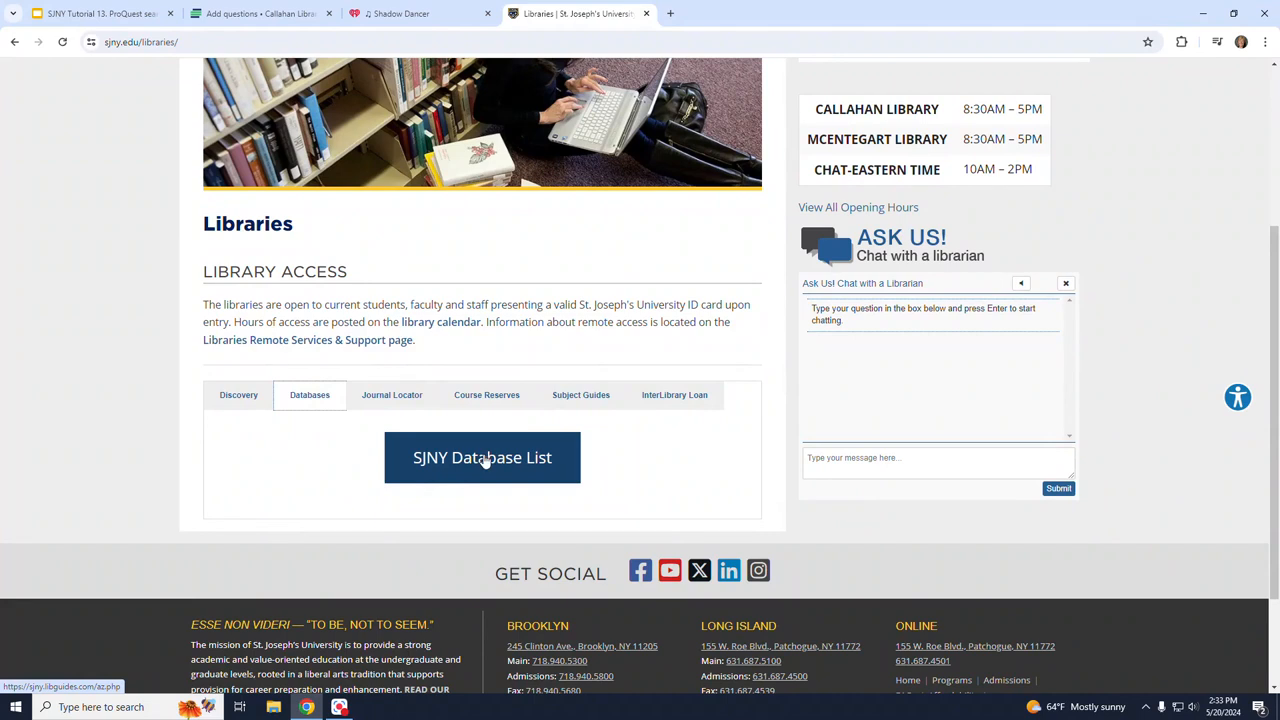
left_click(482, 456)
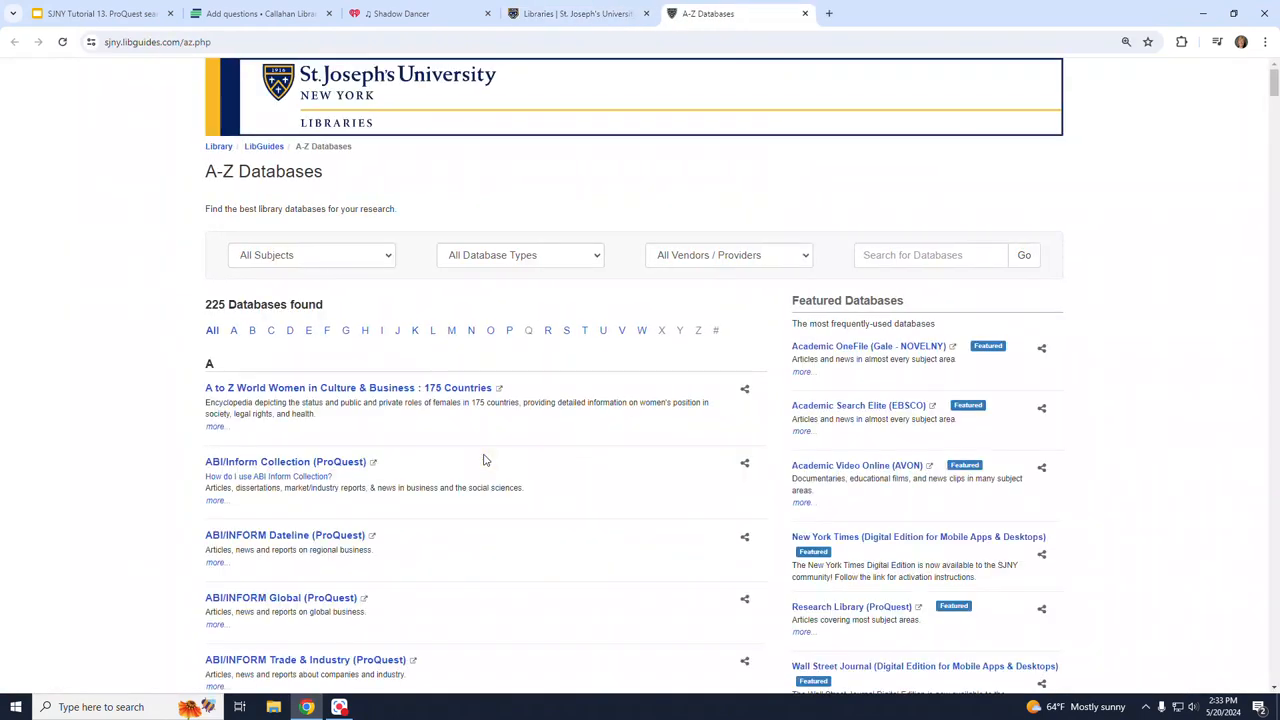
mouse_move(512, 464)
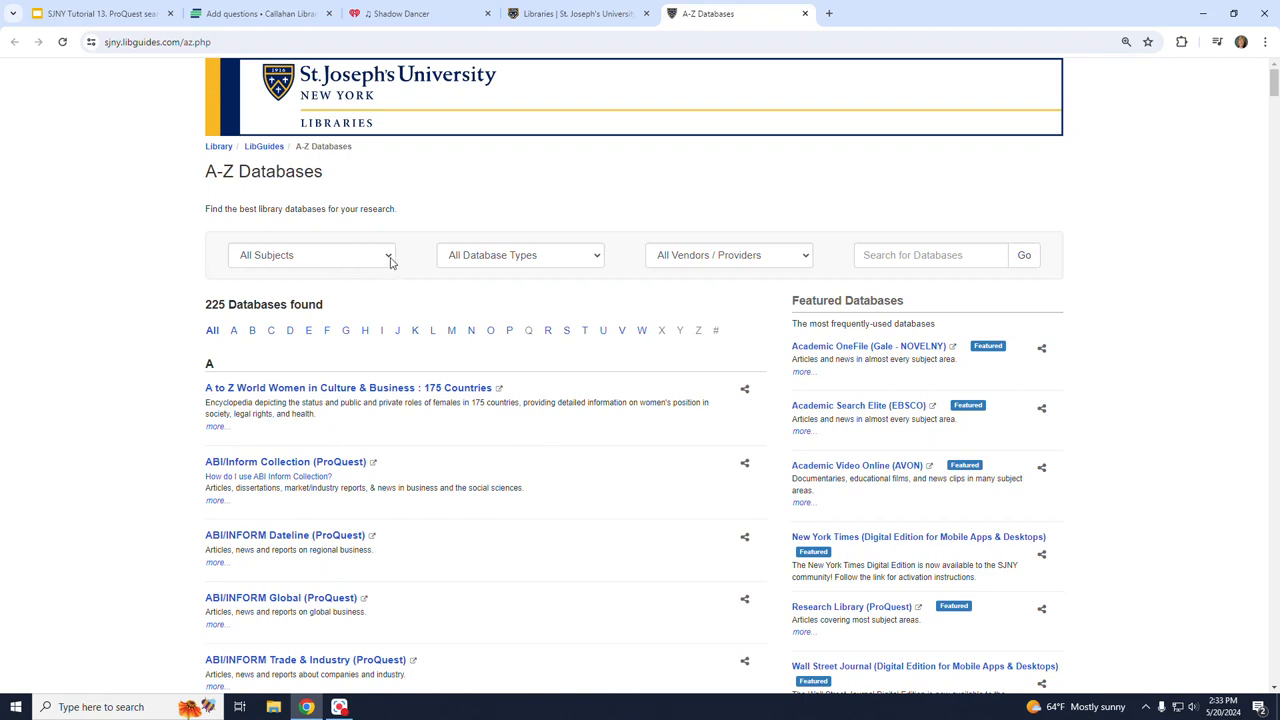
Step: Filter the list to Business Administration and Marketing, showing 53 databases
left_click(312, 256)
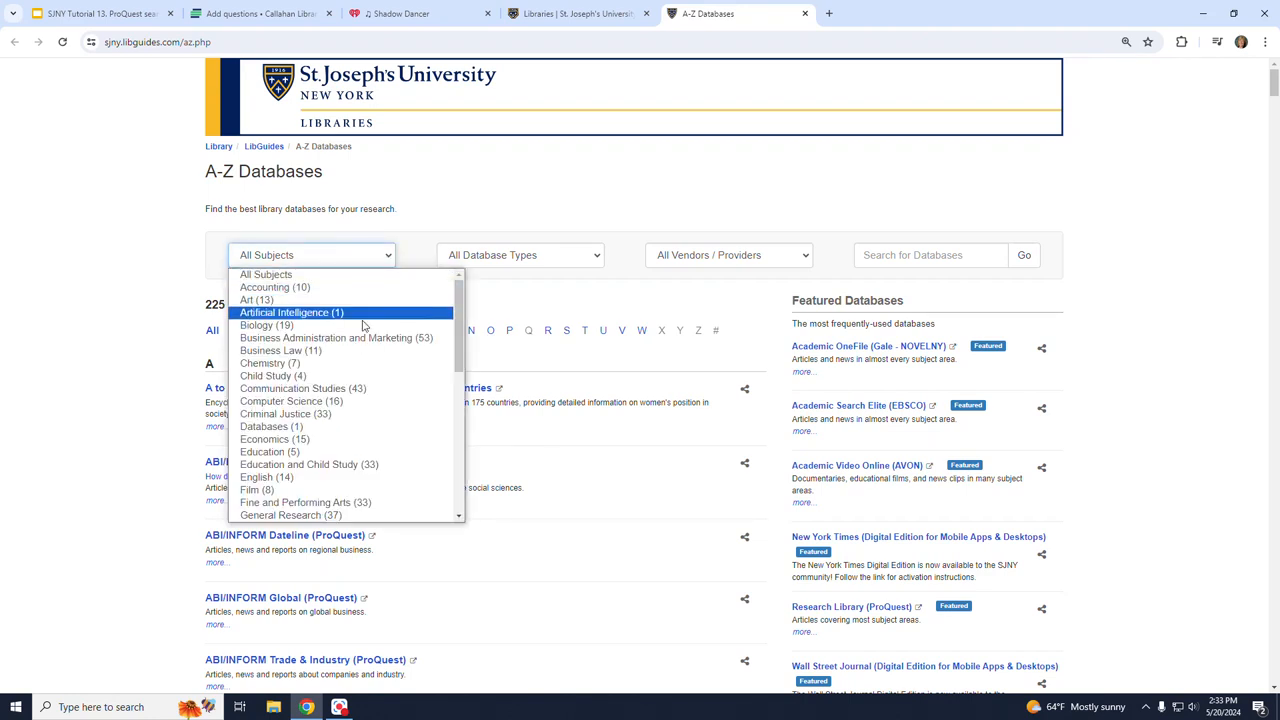
mouse_move(336, 338)
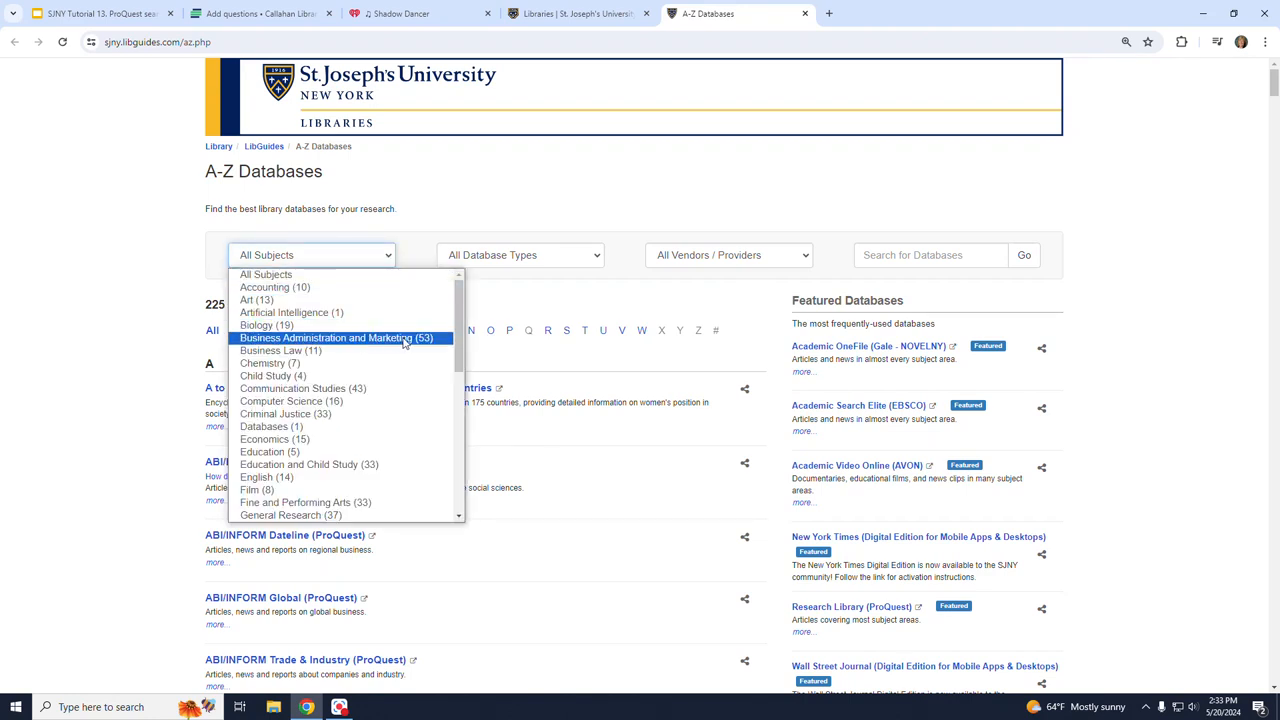
left_click(332, 338)
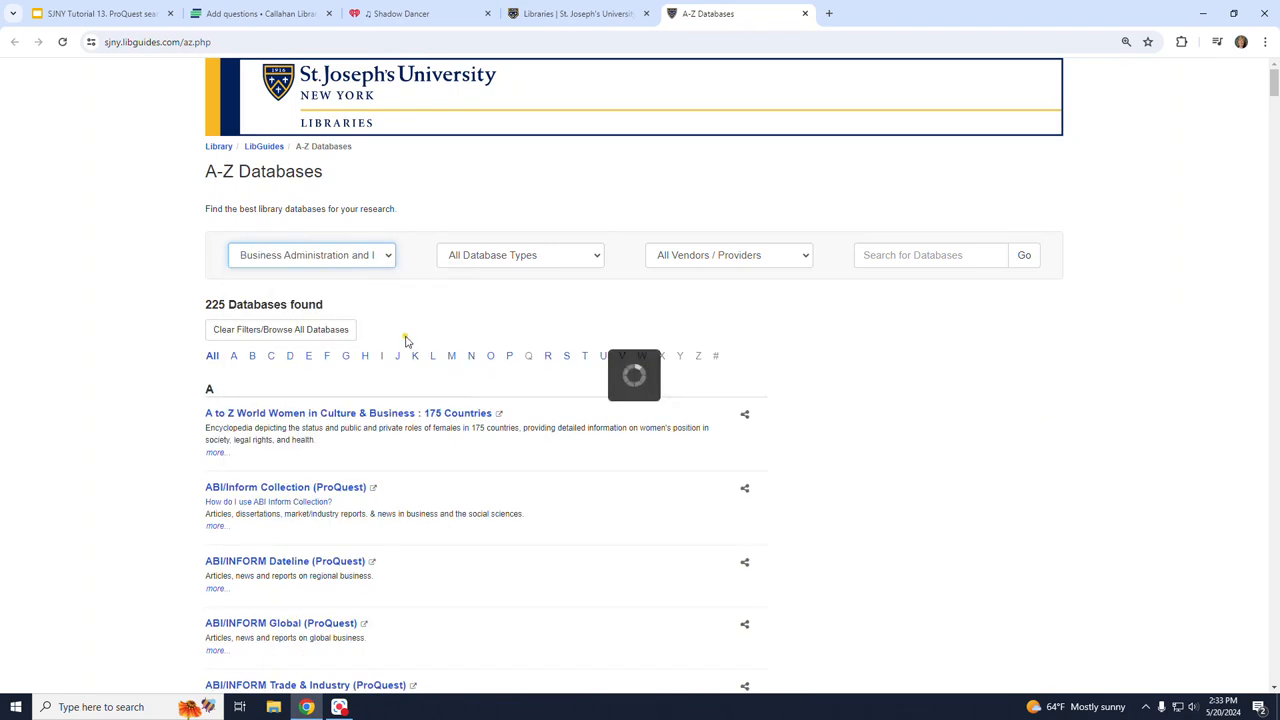
left_click(312, 254)
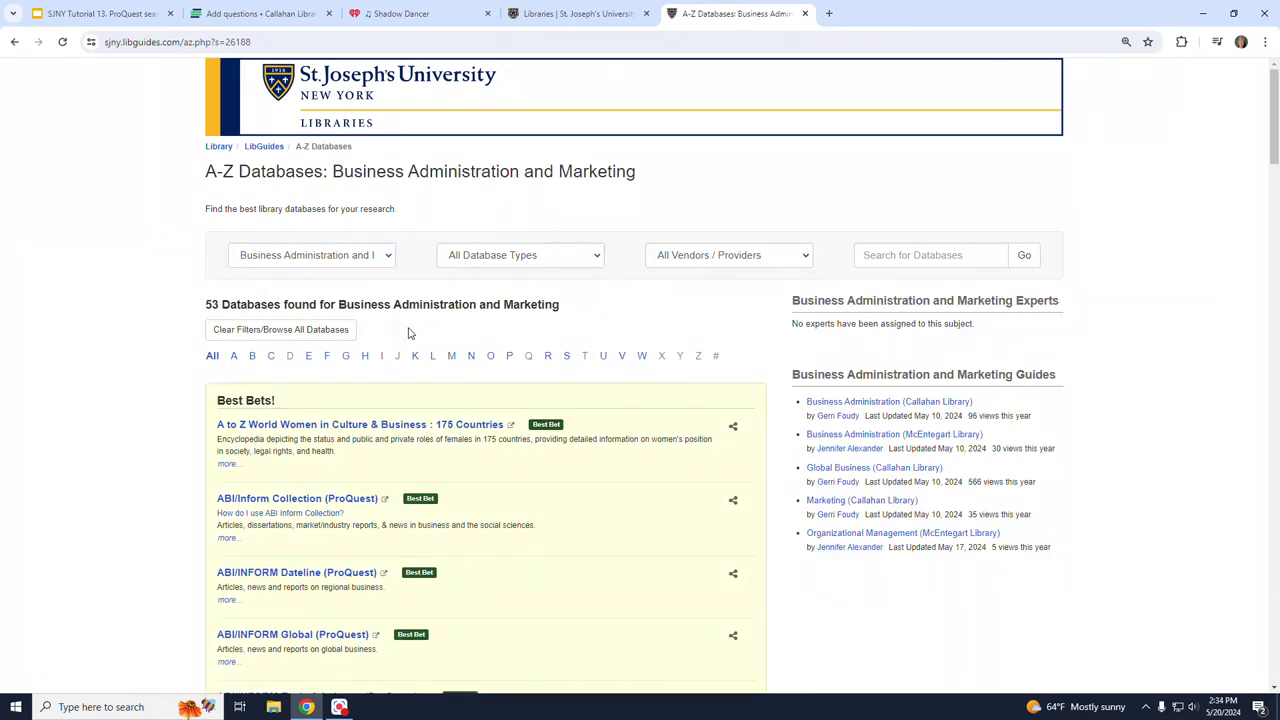
double_click(236, 304)
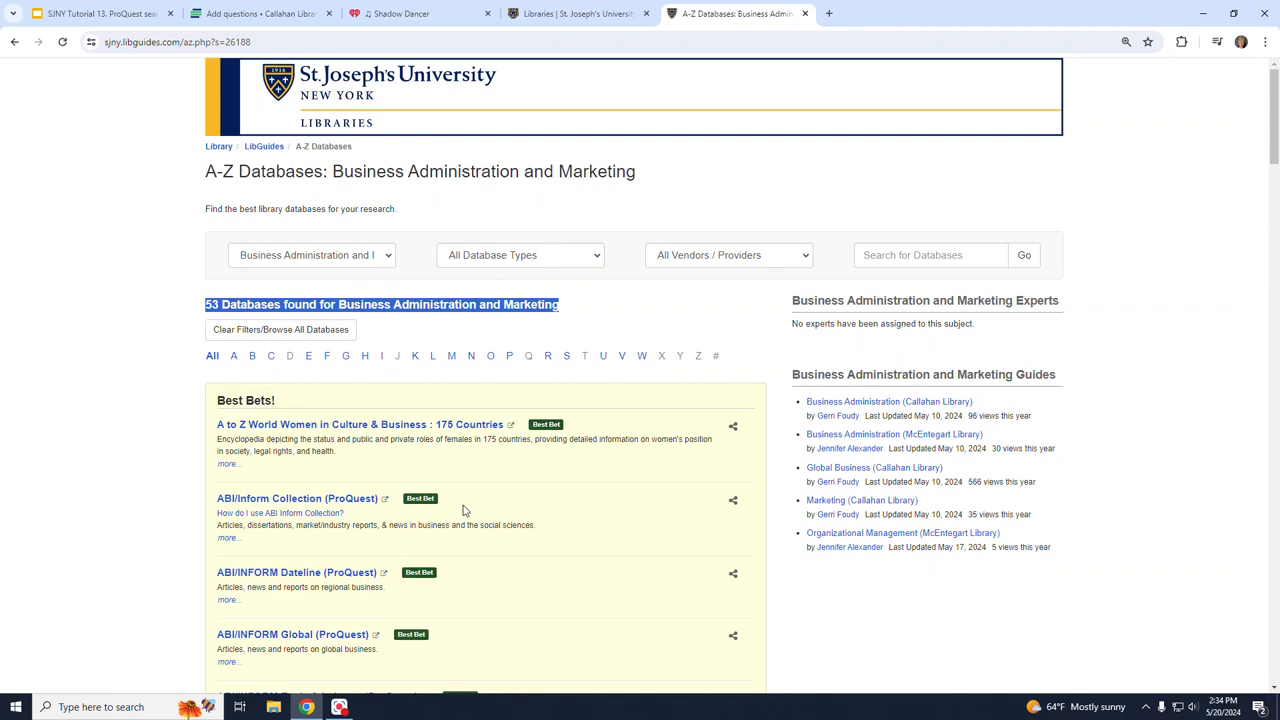
mouse_move(506, 592)
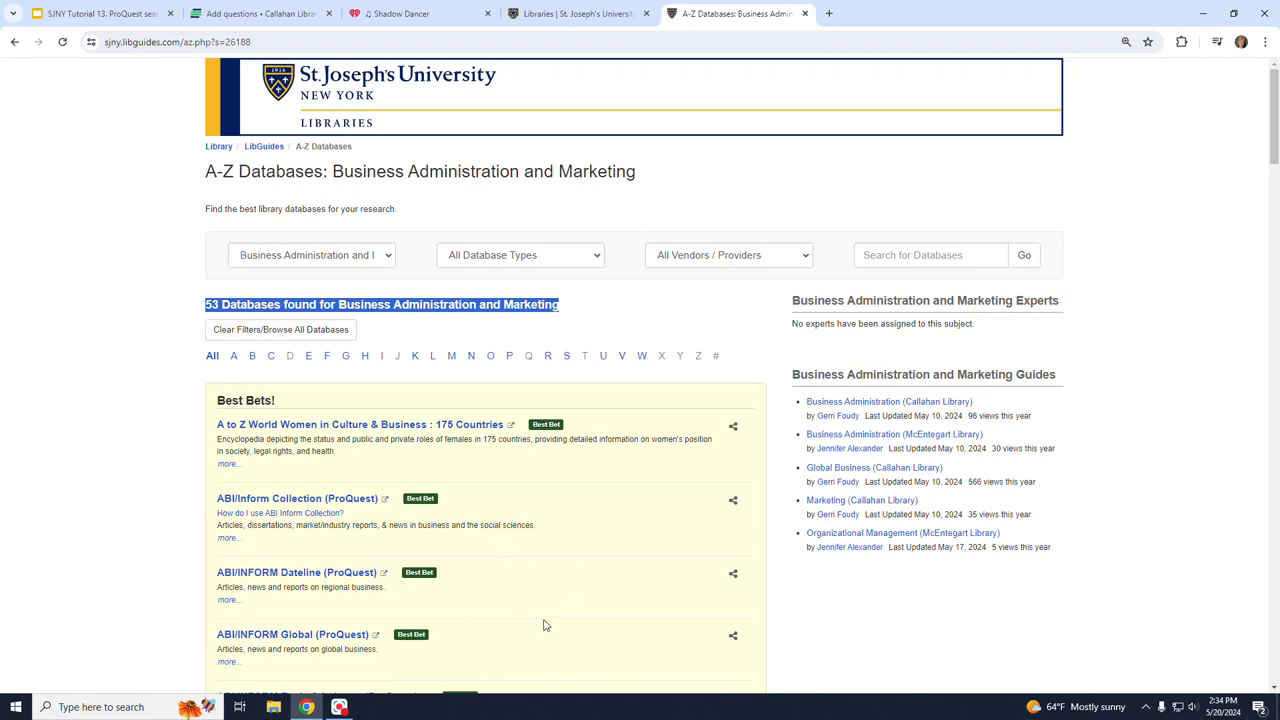
scroll("down", 3)
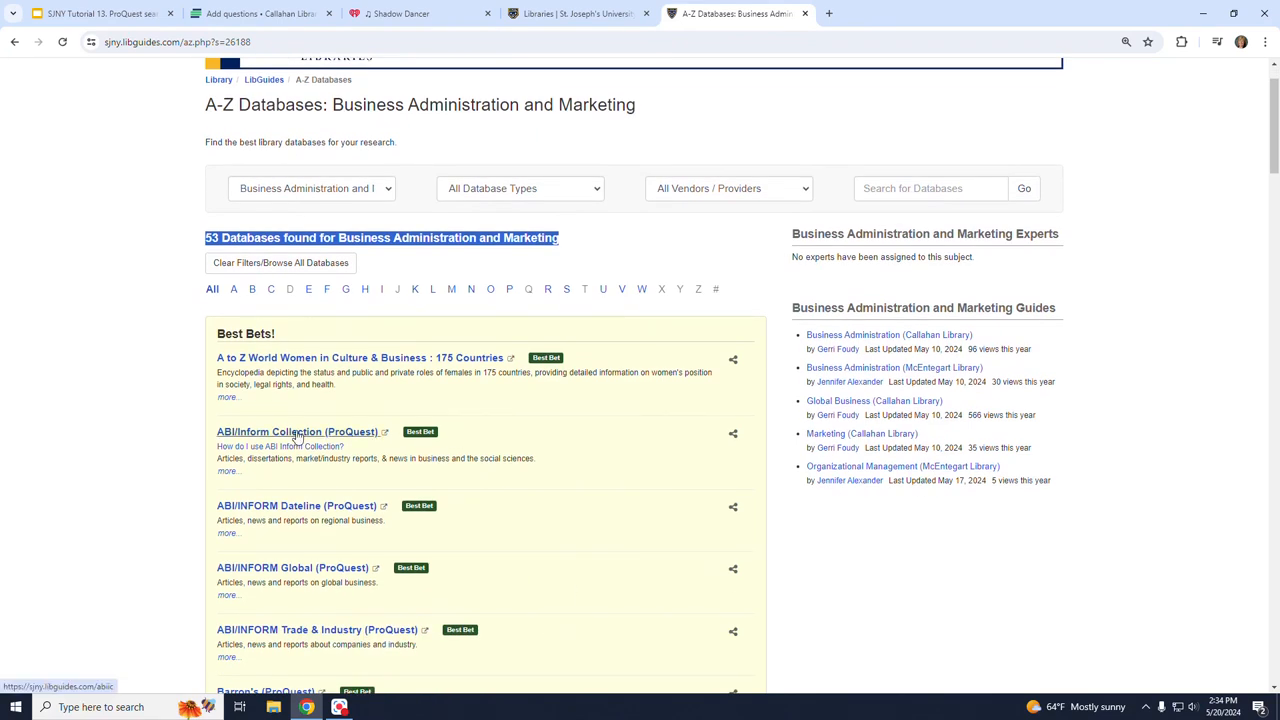
Step: Open ABI/INFORM Collection and enter "corporate culture" AND "employee retention" in the advanced search rows
left_click(290, 432)
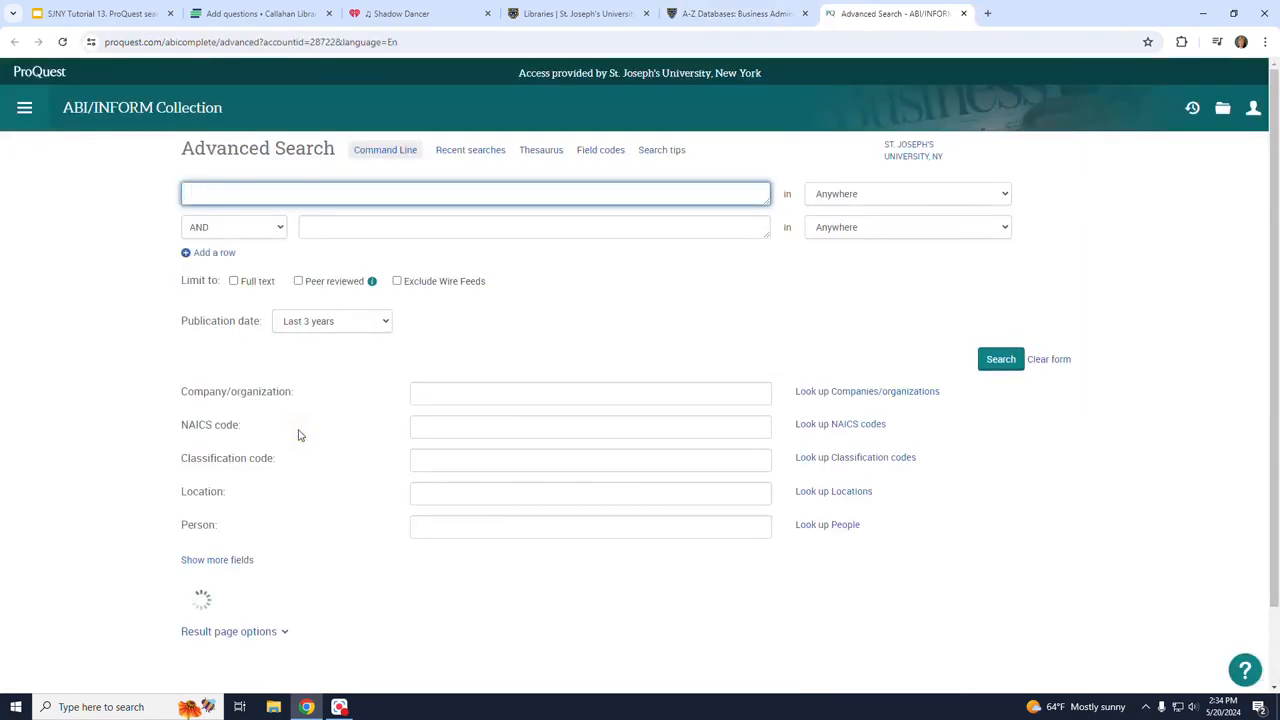
left_click(216, 560)
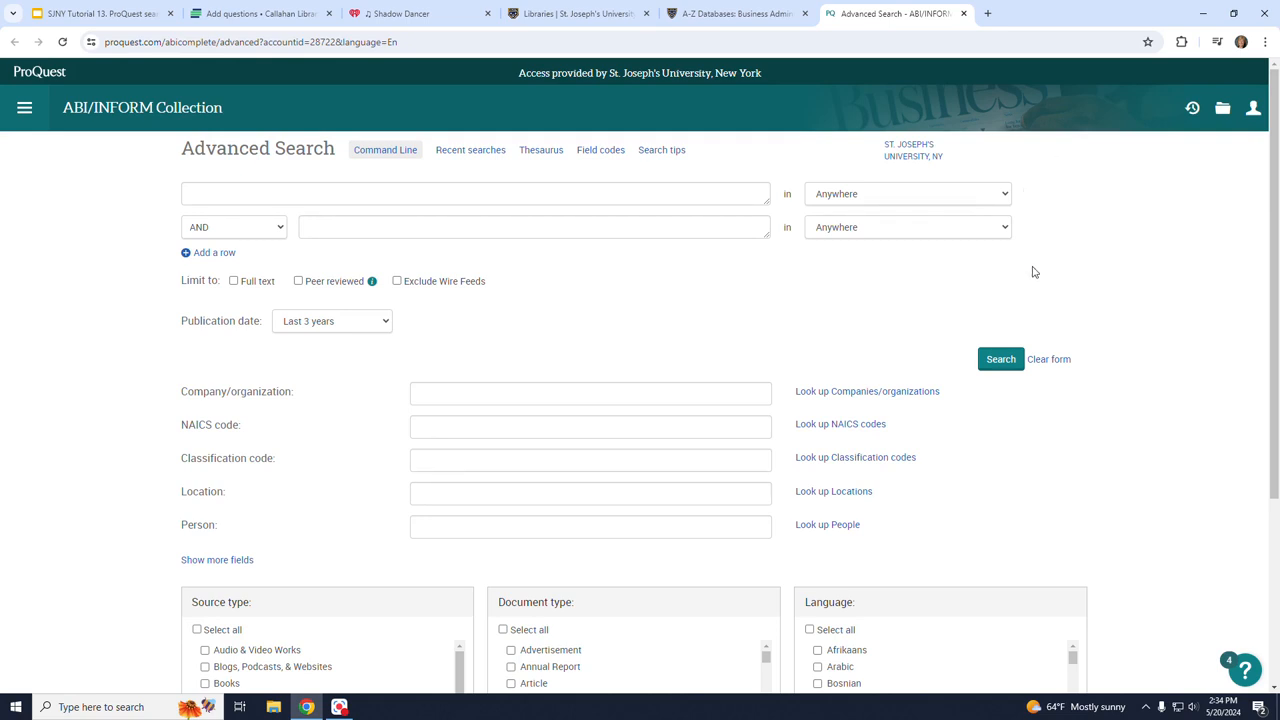
mouse_move(448, 184)
type("\"")
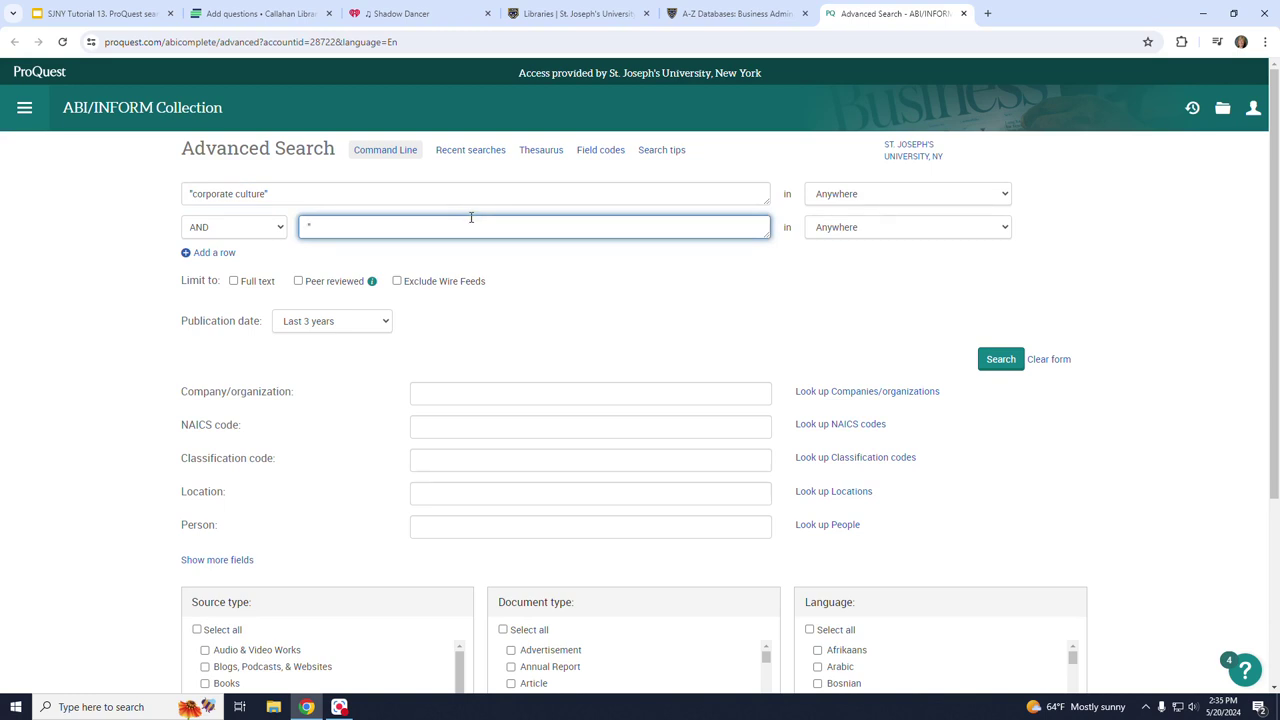
type("employee retention\"")
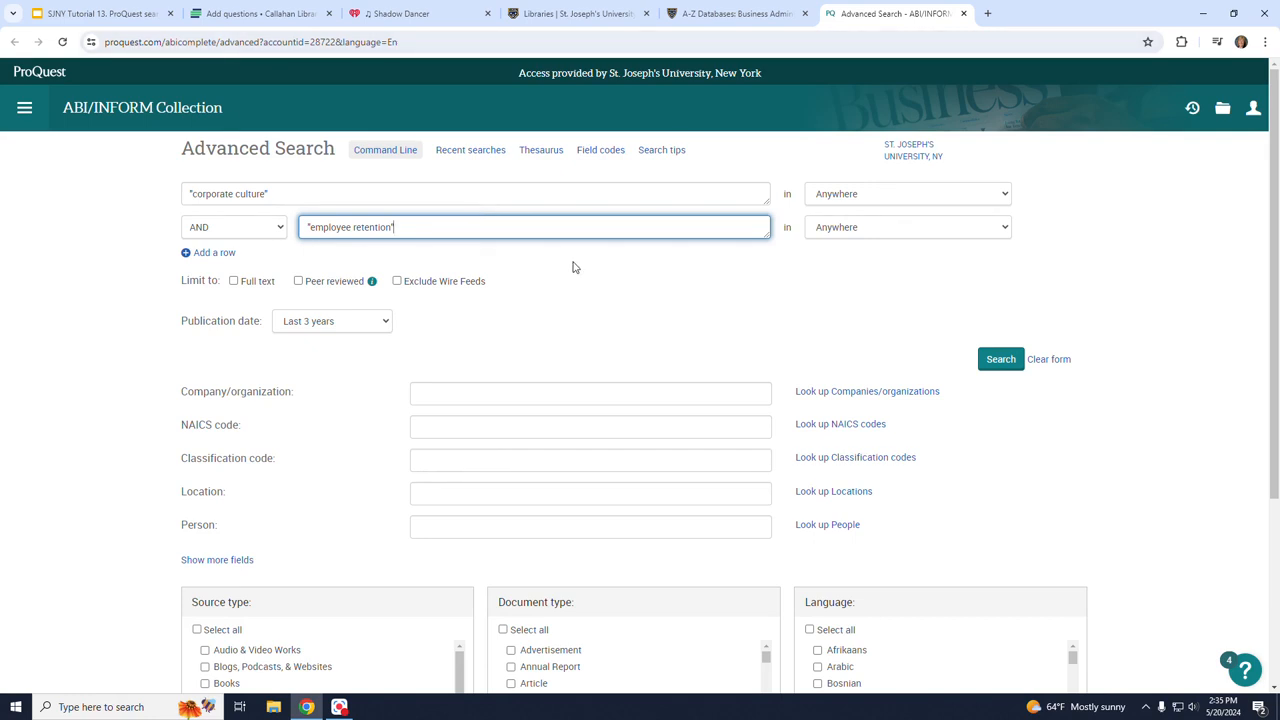
Step: Limit the search to full-text, peer-reviewed results
scroll("down", 3)
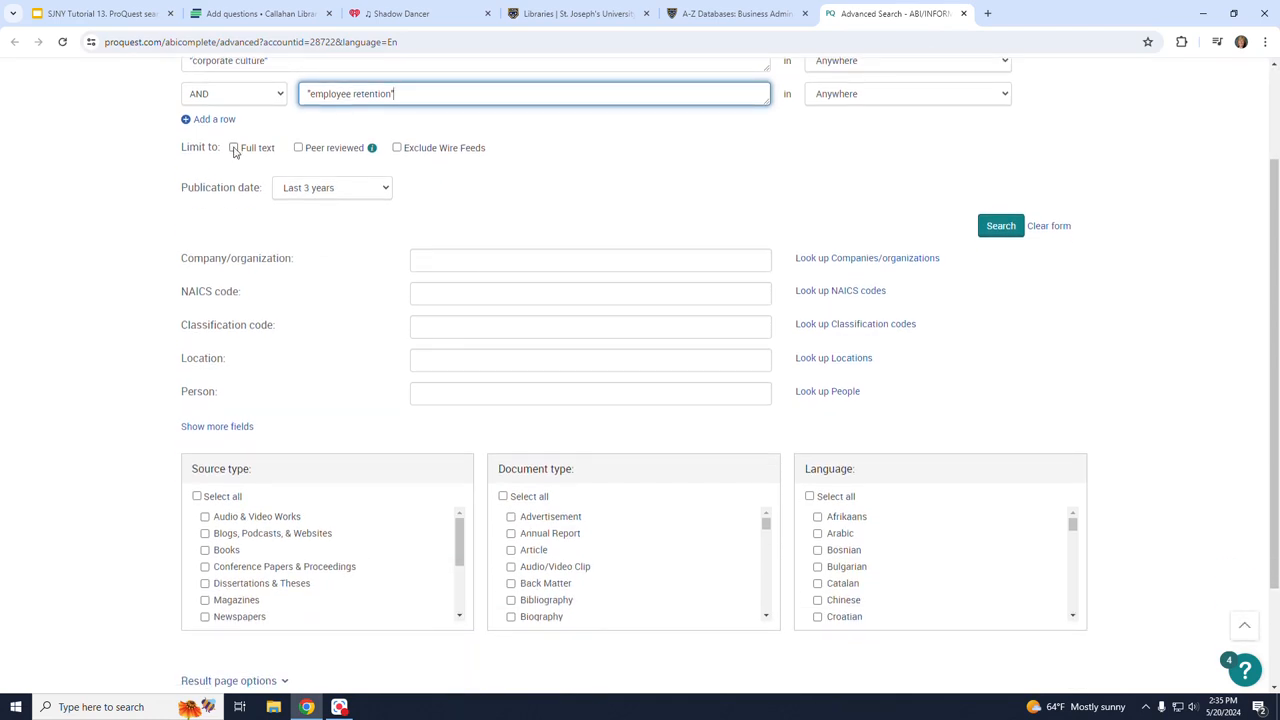
left_click(234, 148)
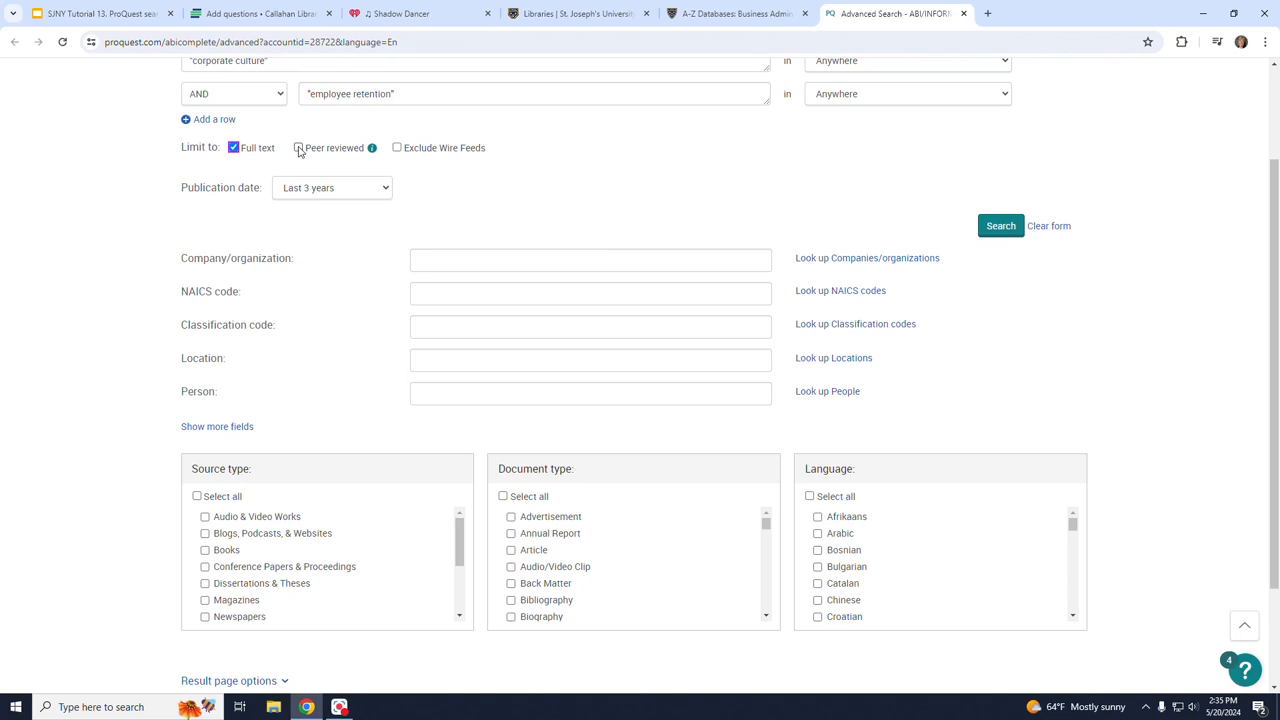
left_click(298, 148)
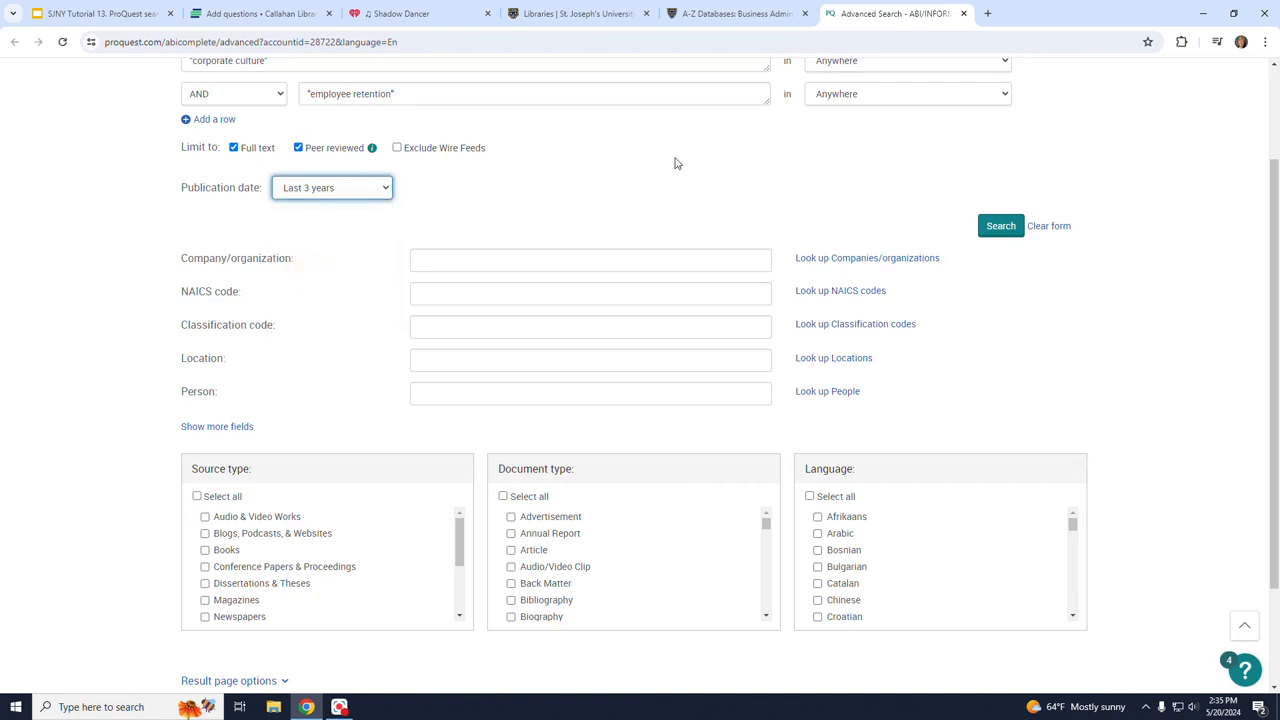
scroll("down", 3)
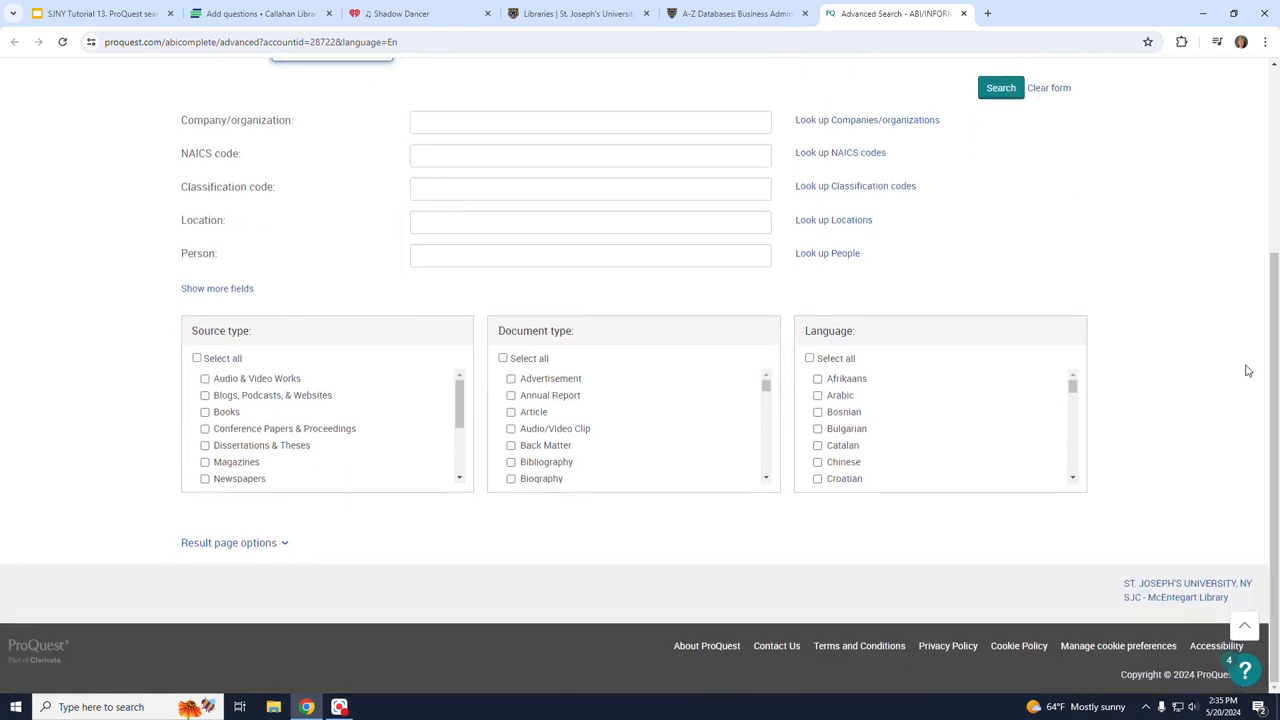
mouse_move(280, 392)
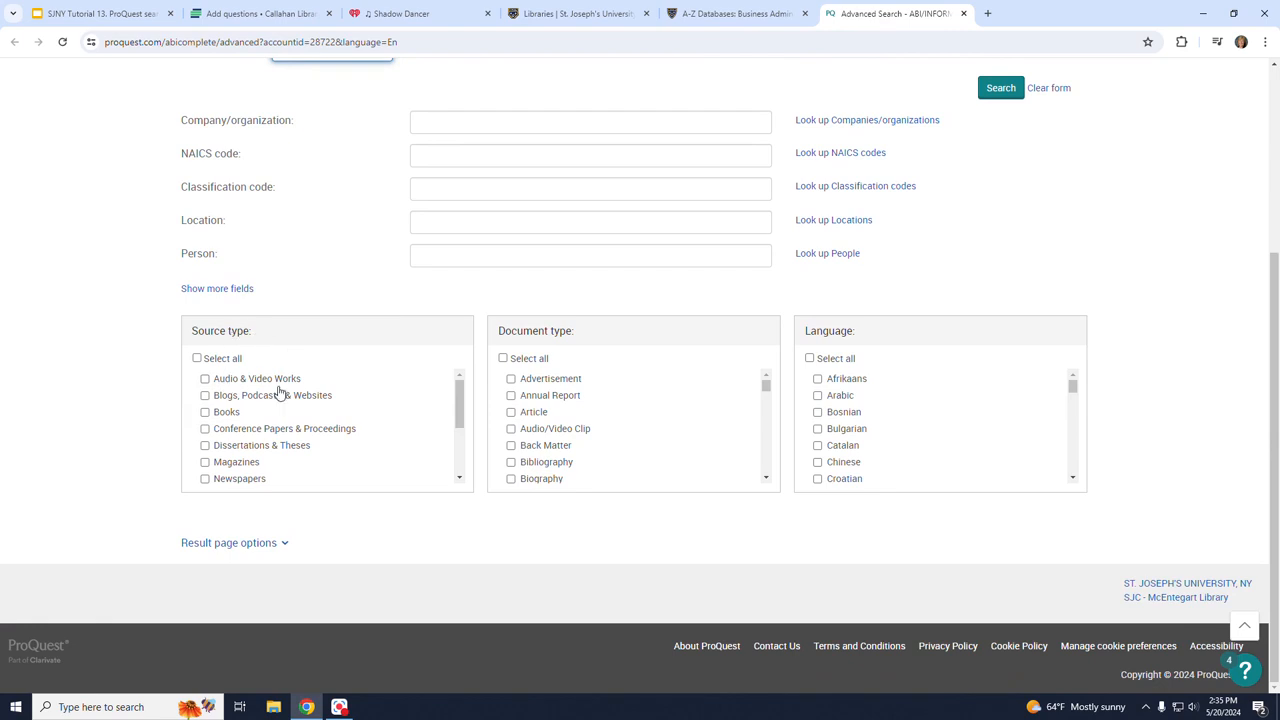
Step: Restrict source type to Scholarly Journals and document type to Article
scroll("down", 3)
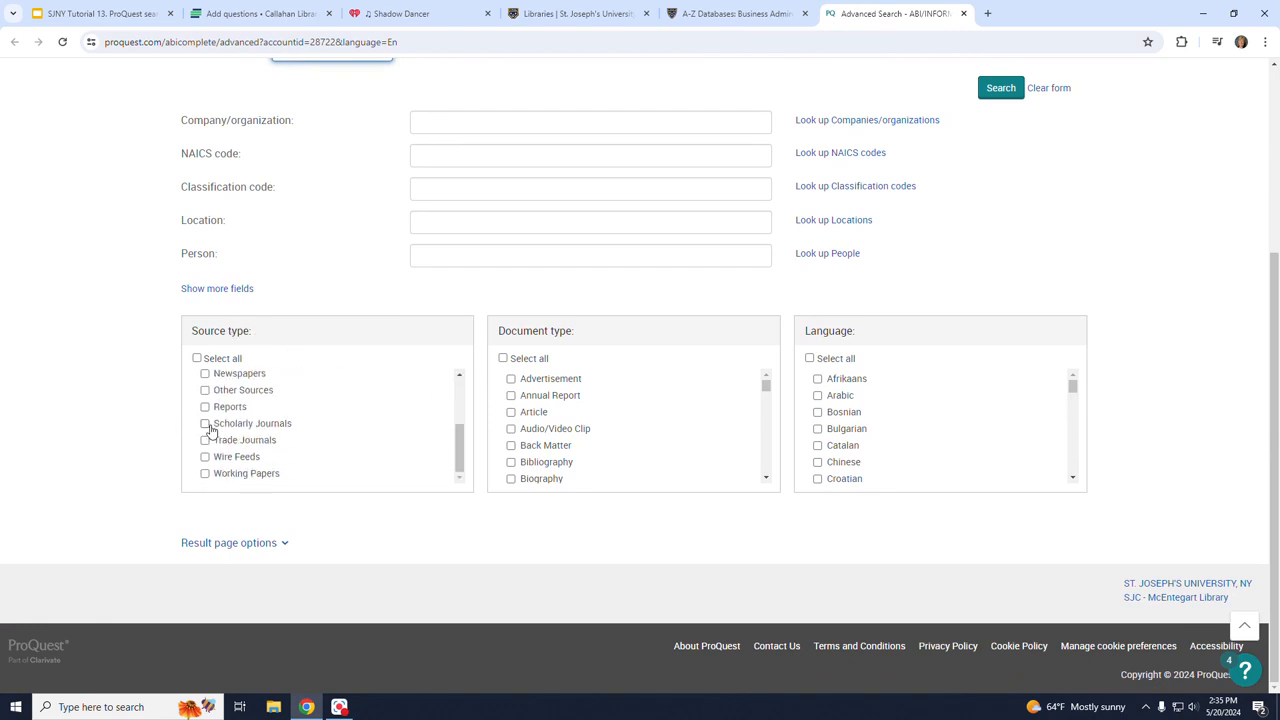
left_click(206, 422)
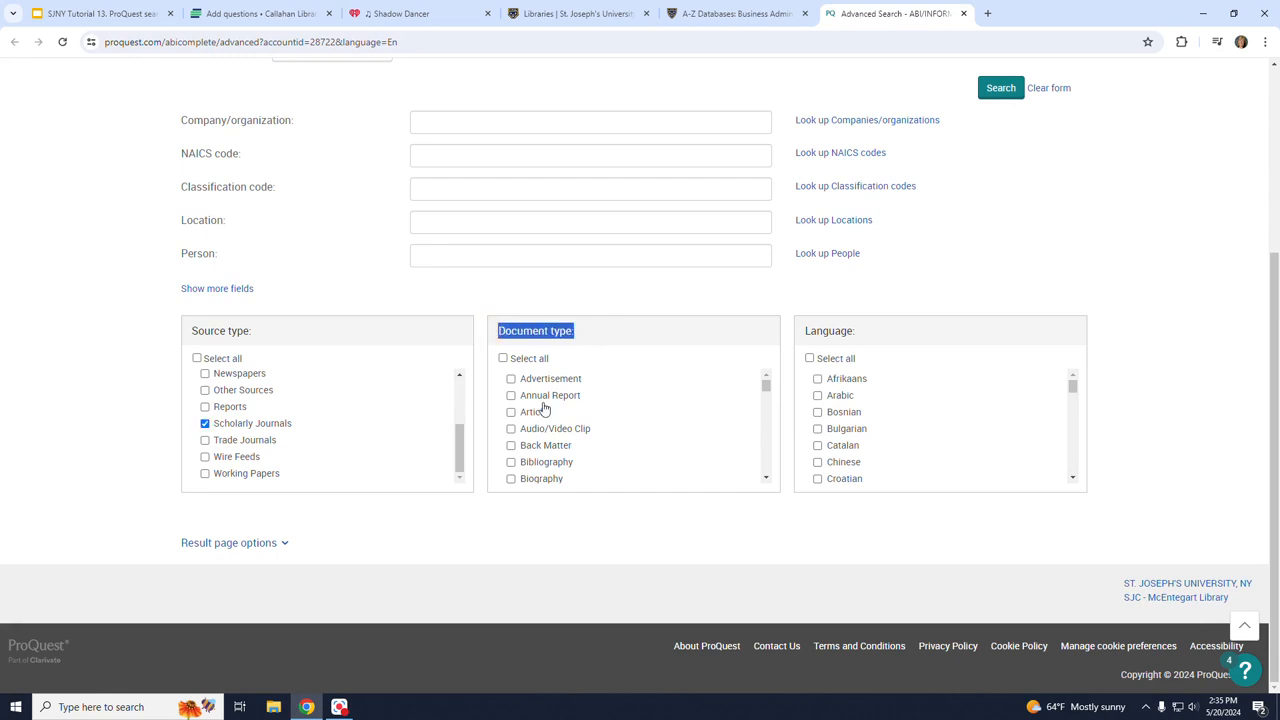
left_click(512, 412)
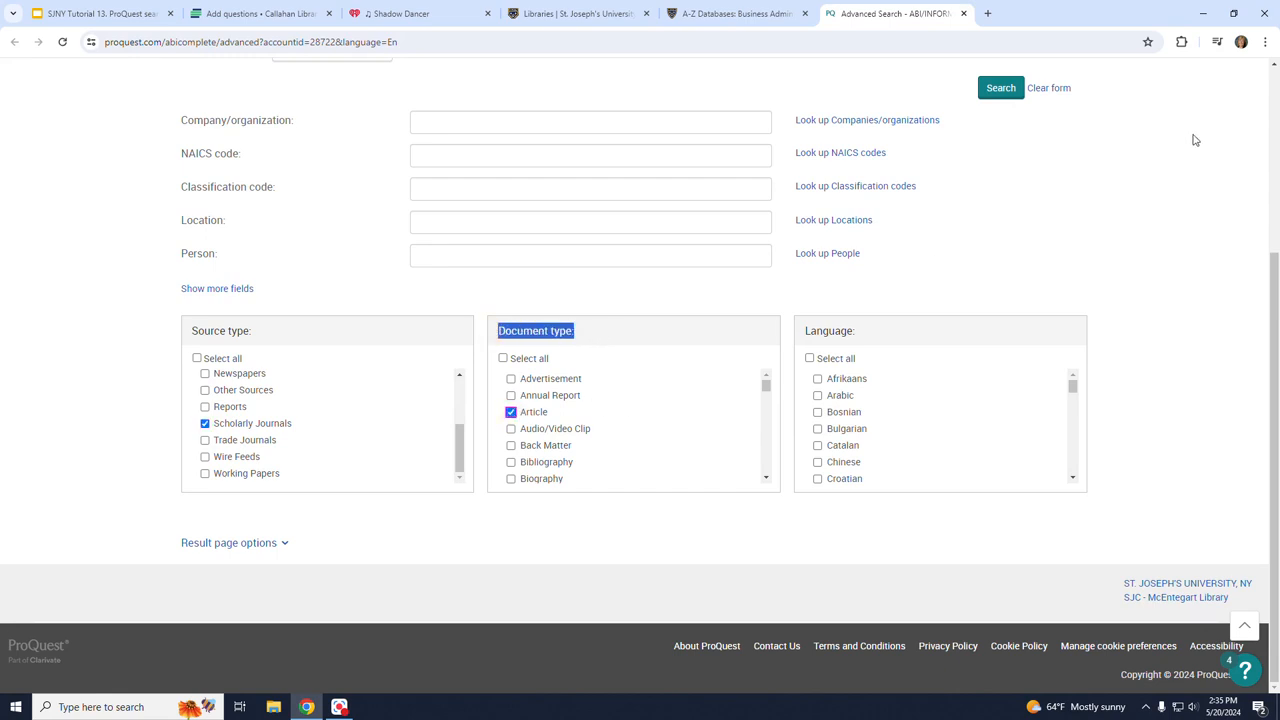
scroll("up", 3)
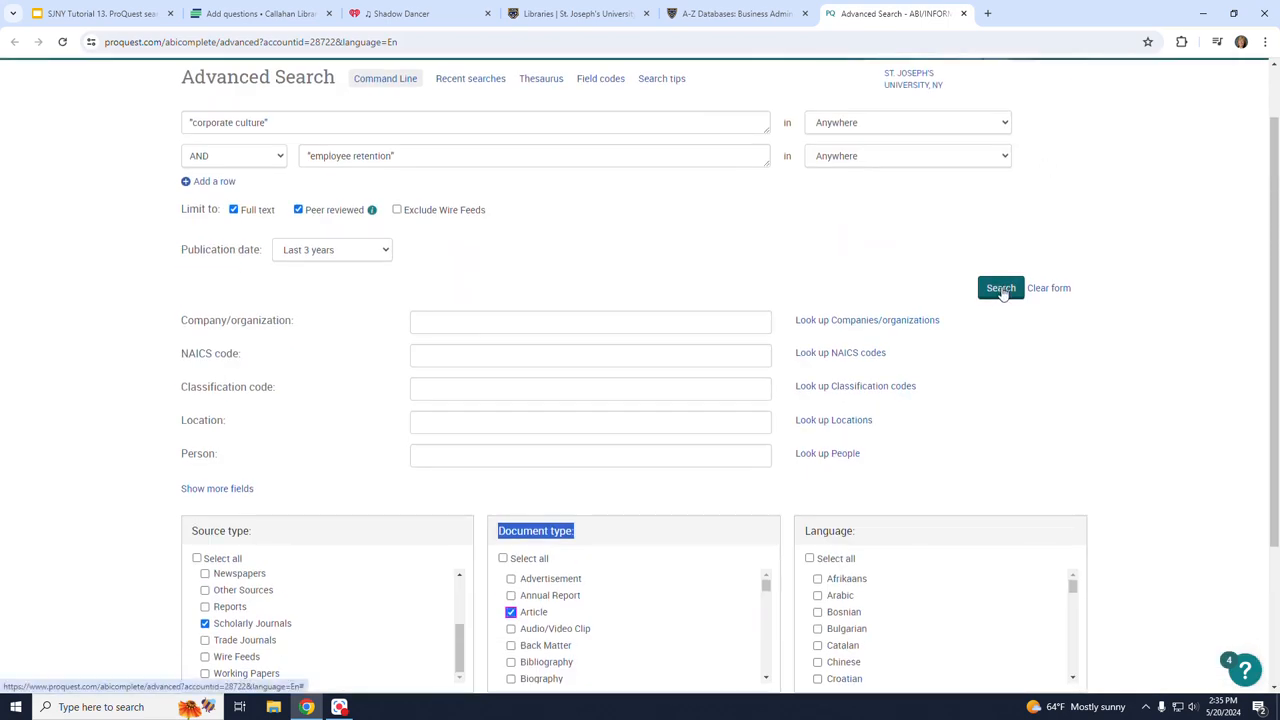
Step: Run the advanced search, returning 196 limited results
left_click(1000, 288)
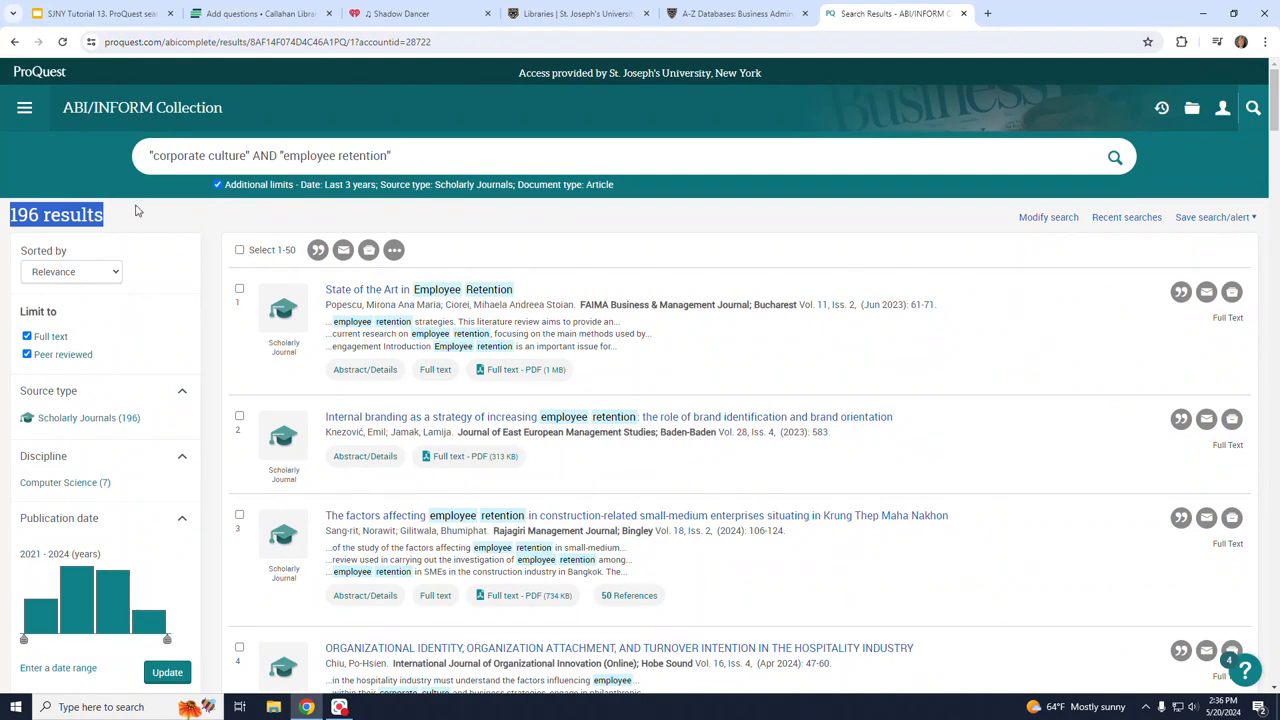
mouse_move(56, 272)
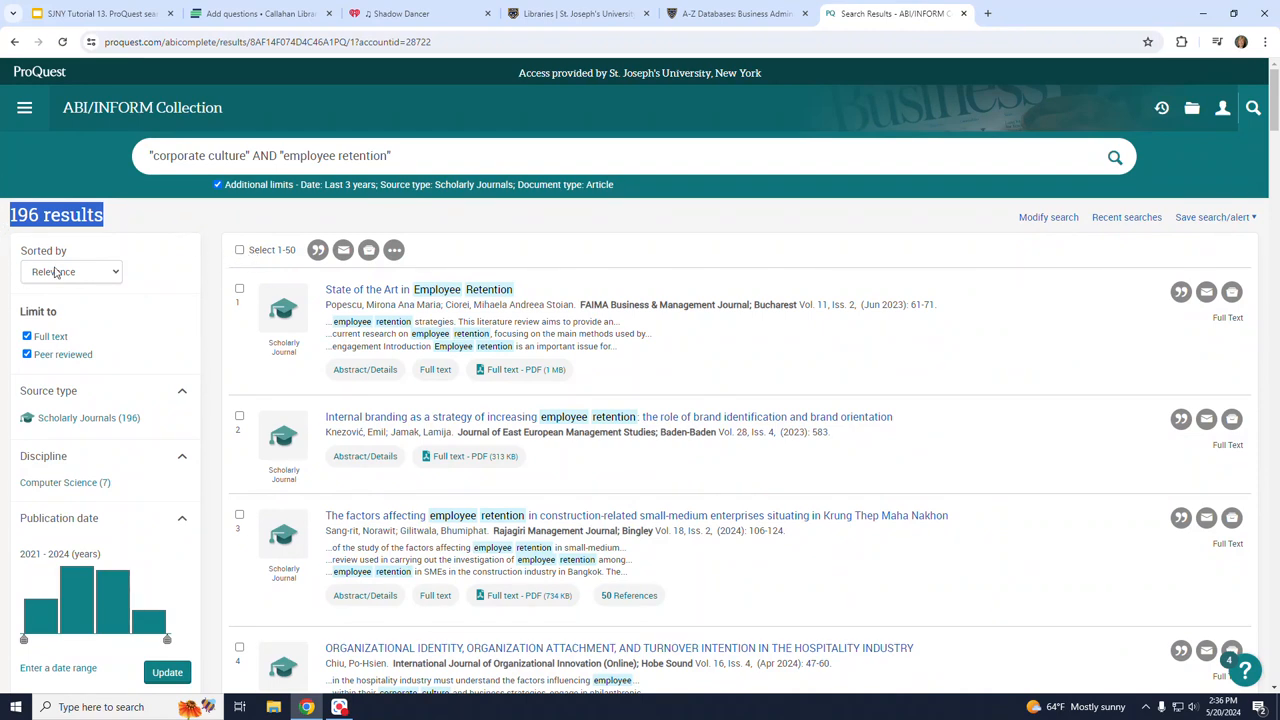
scroll("down", 3)
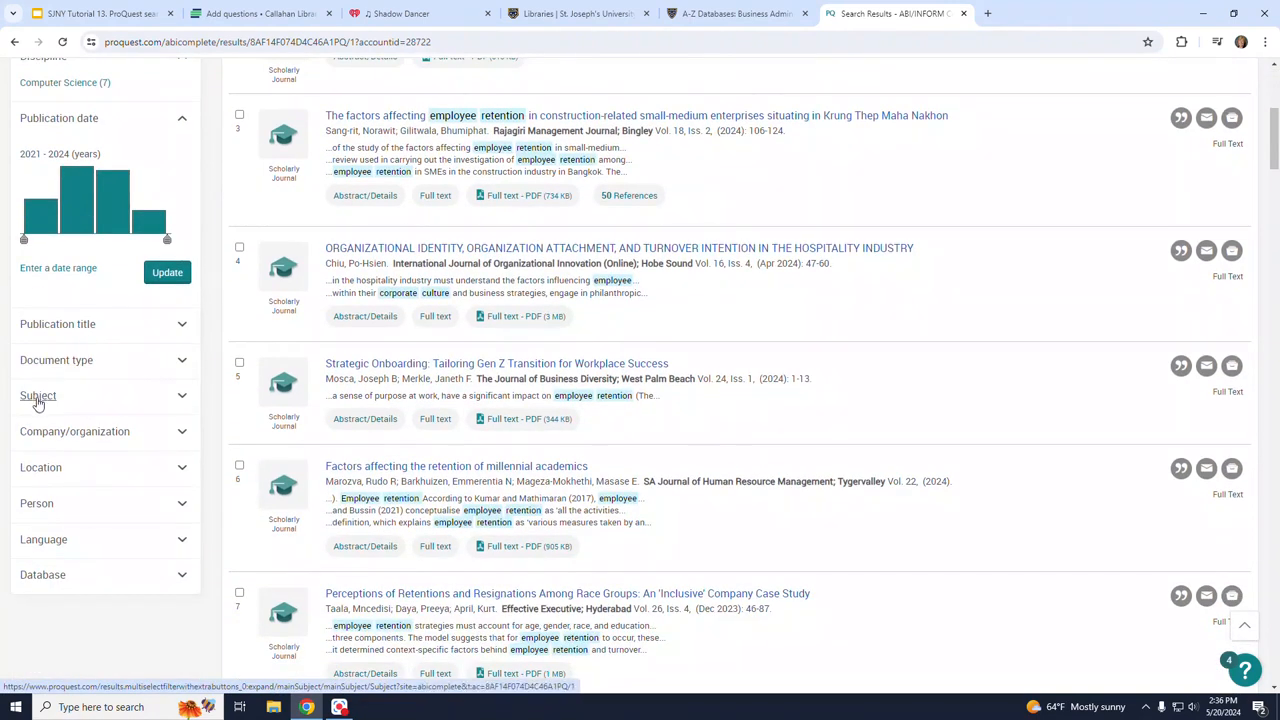
Step: Include the subject leadership in the results, leaving 34 articles
left_click(38, 396)
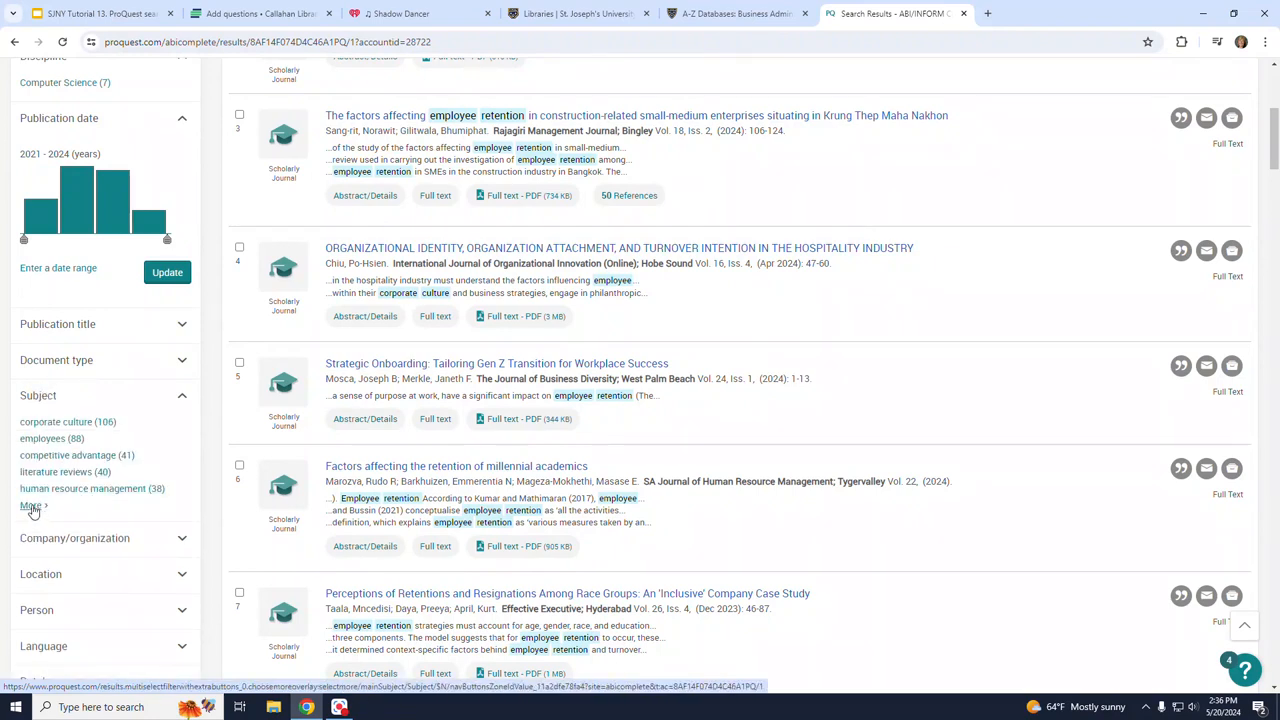
left_click(32, 504)
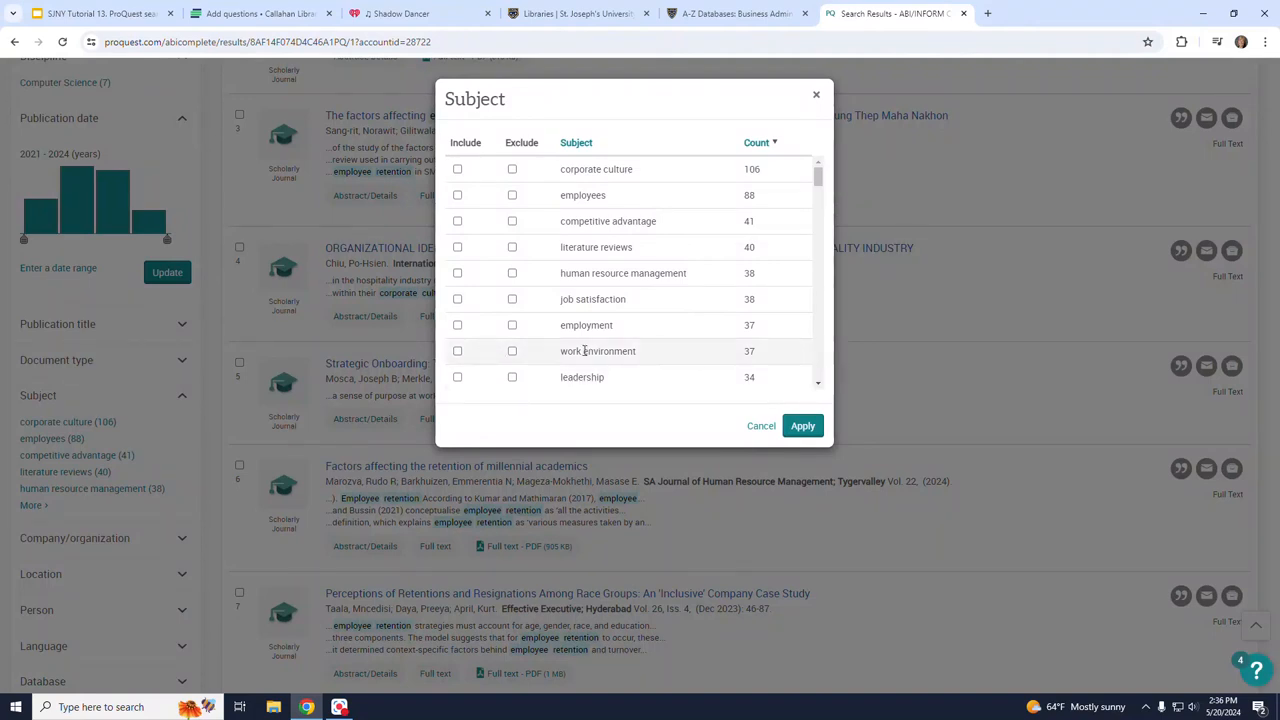
mouse_move(640, 394)
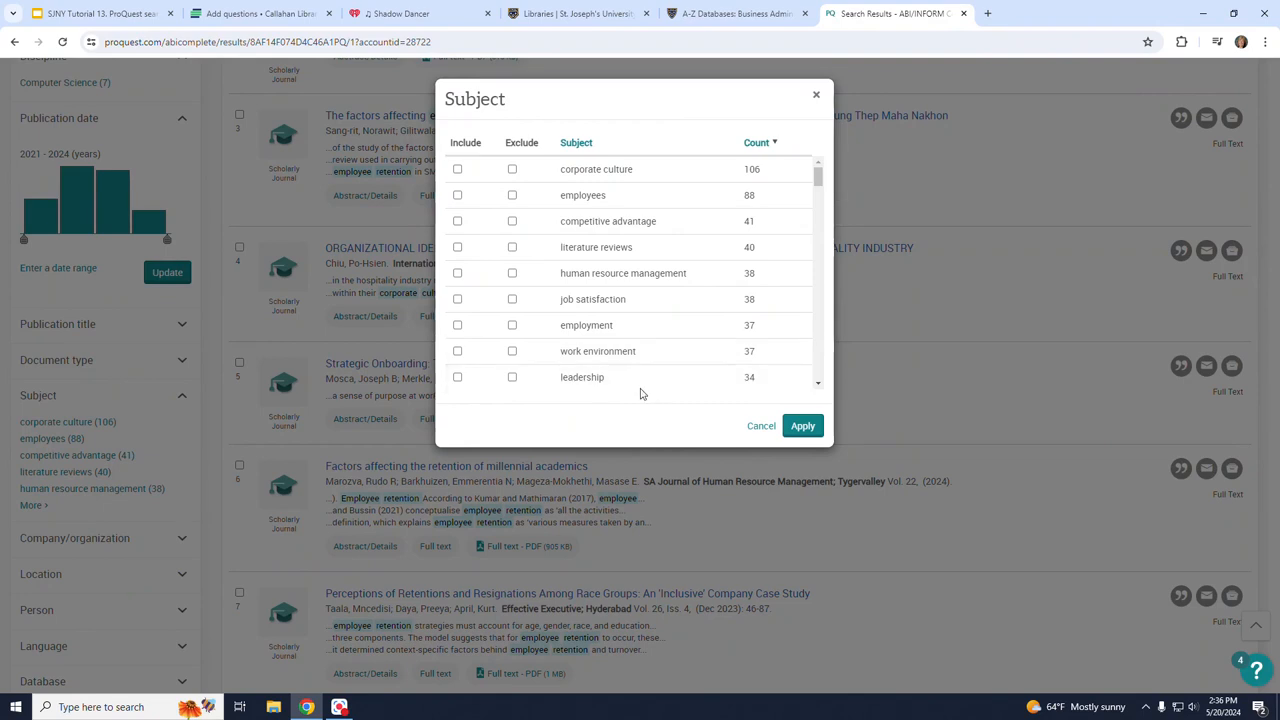
left_click(456, 376)
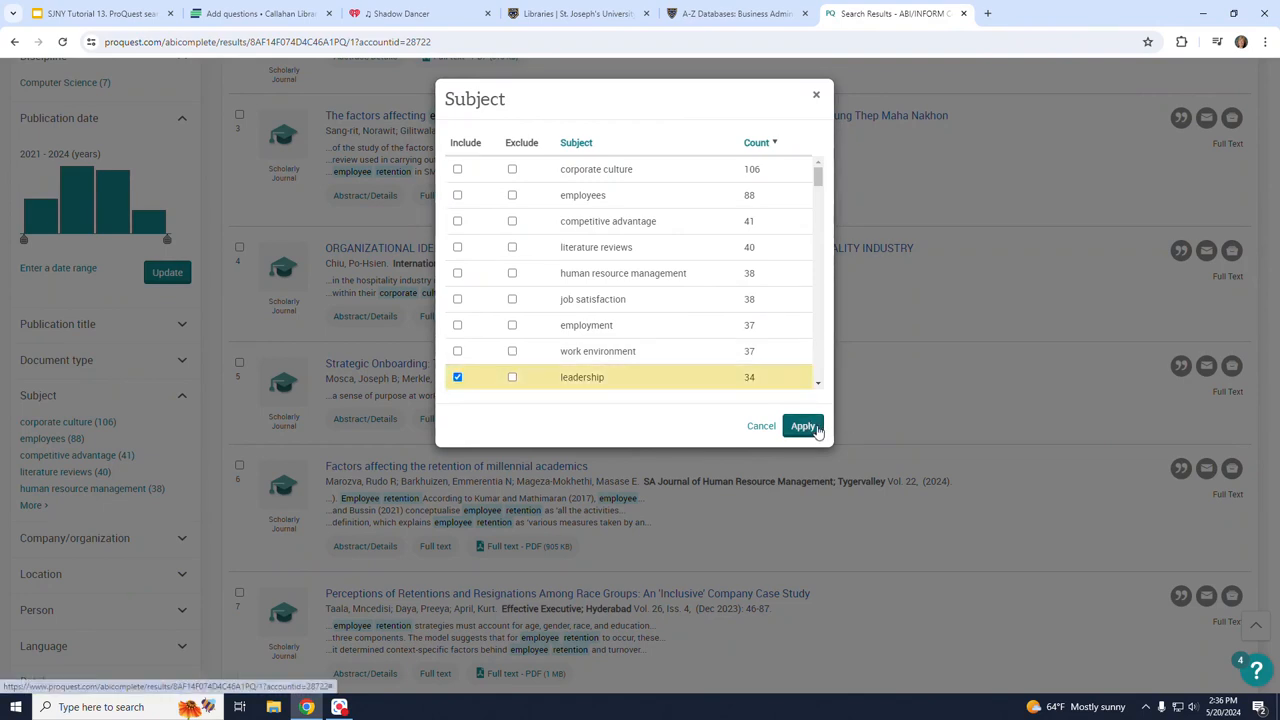
left_click(804, 424)
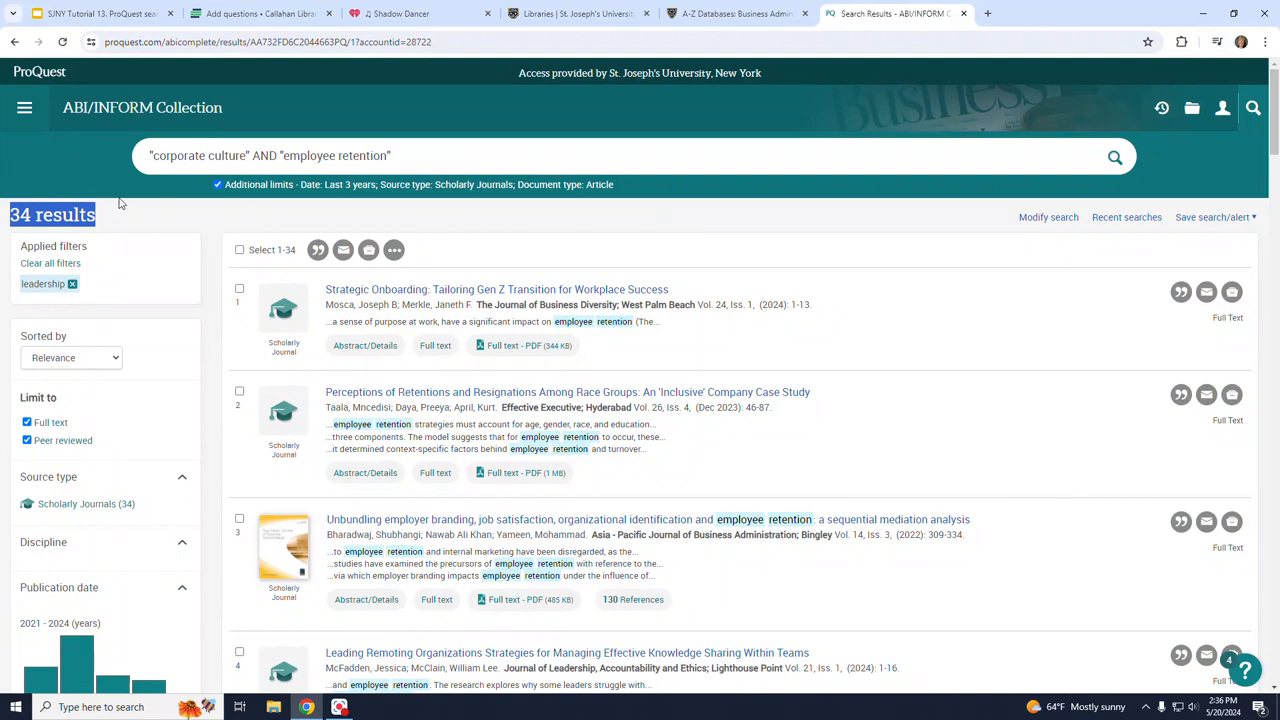
mouse_move(896, 248)
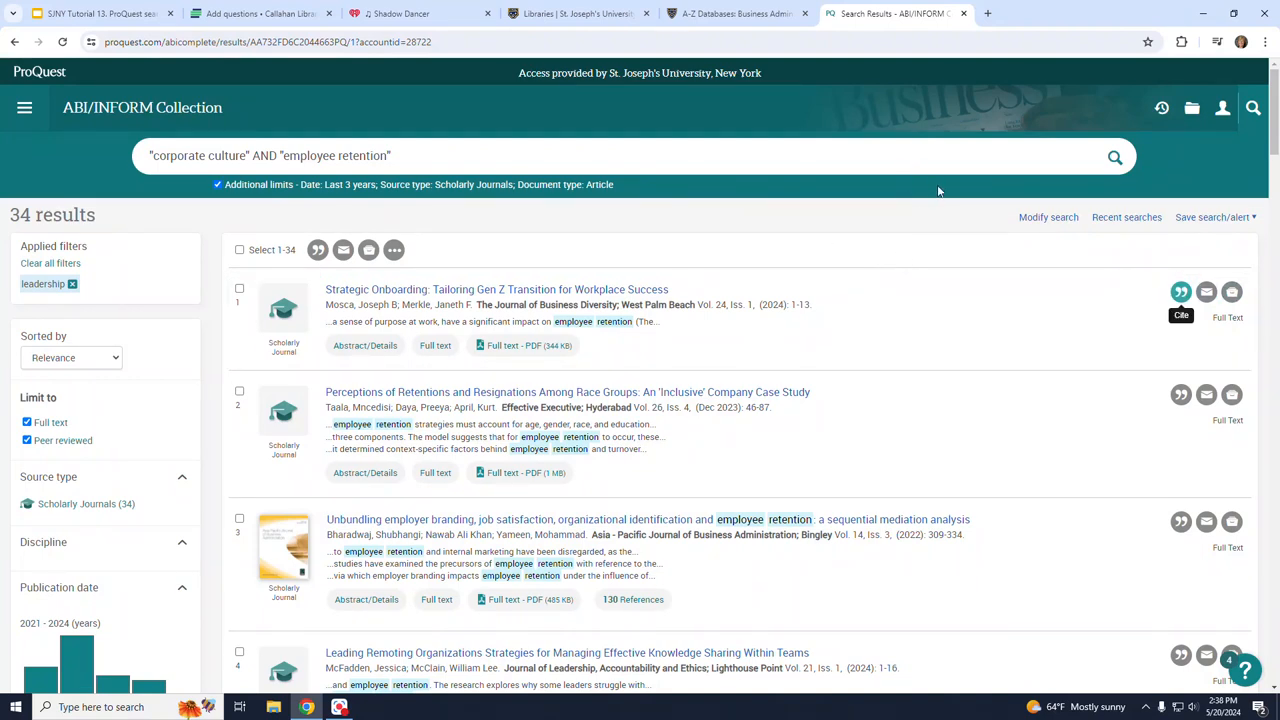
mouse_move(1030, 280)
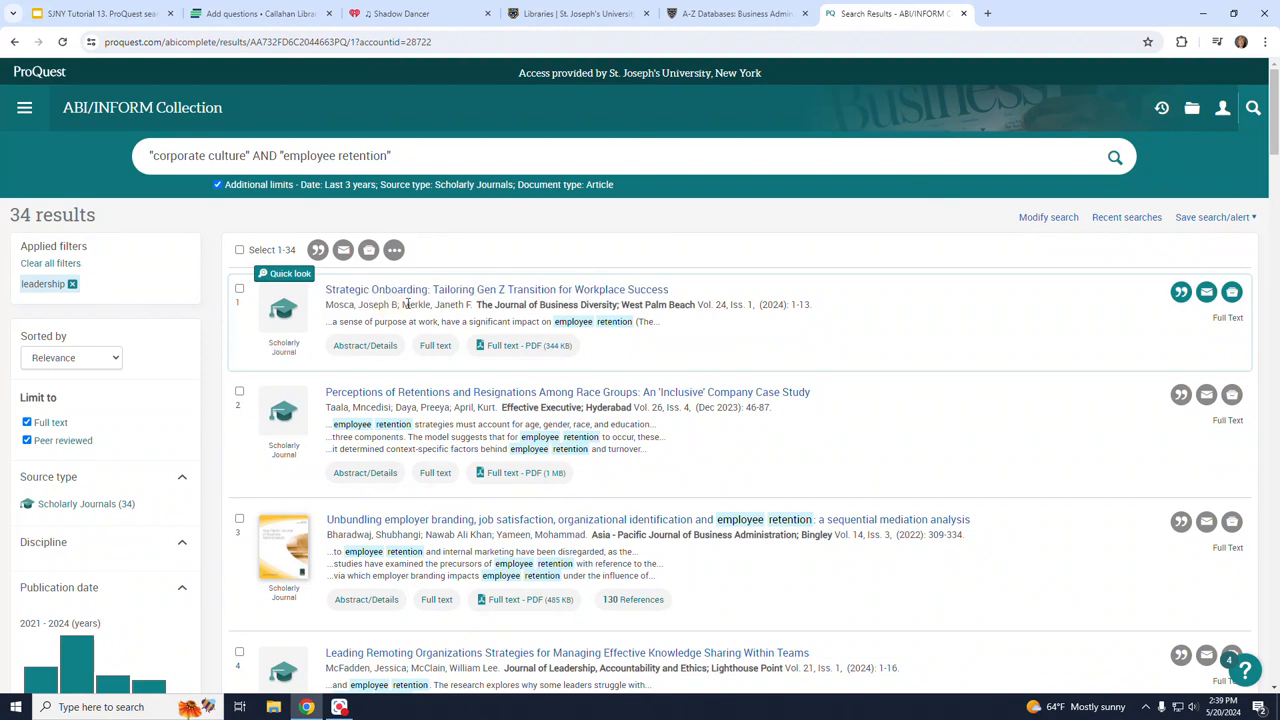
double_click(432, 304)
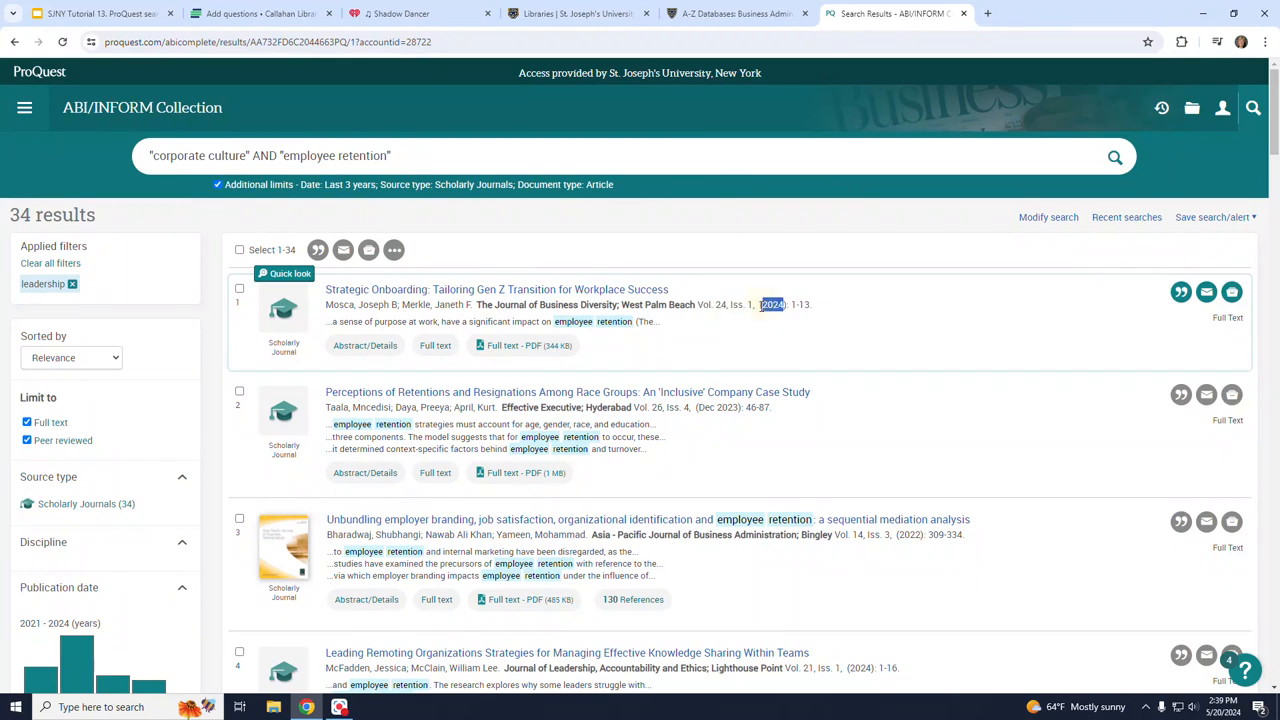
mouse_move(816, 308)
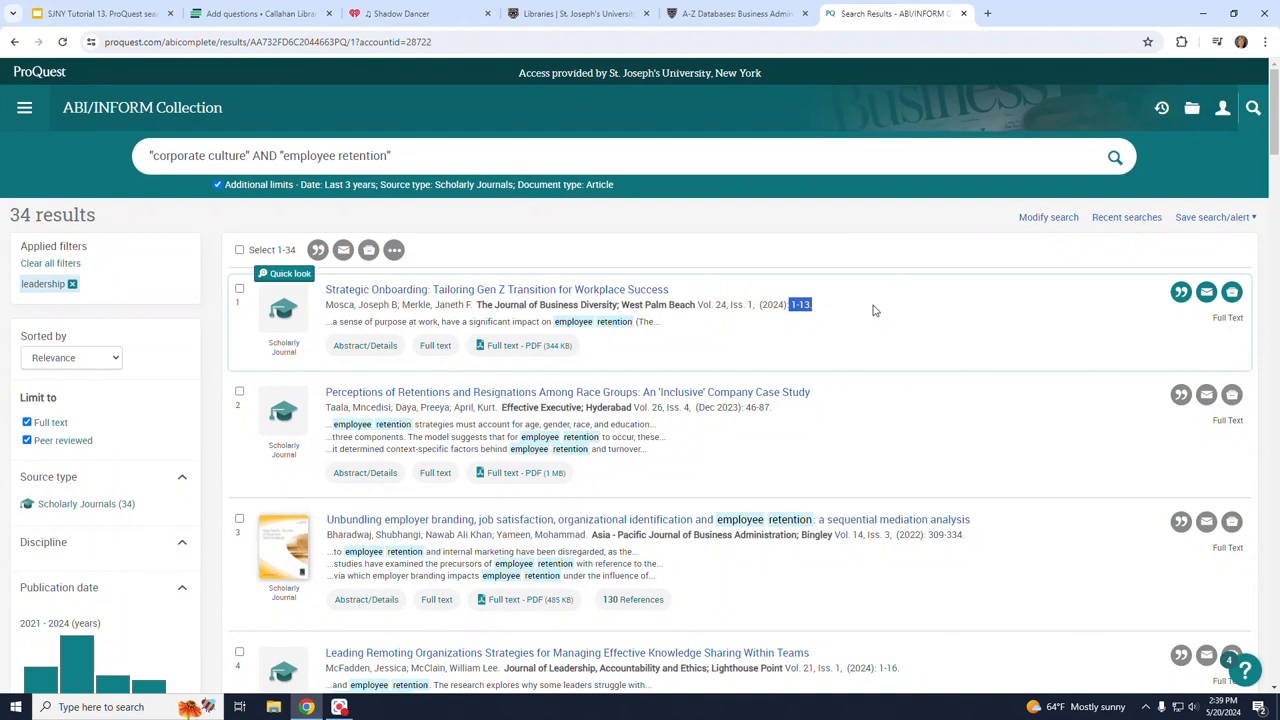
mouse_move(848, 322)
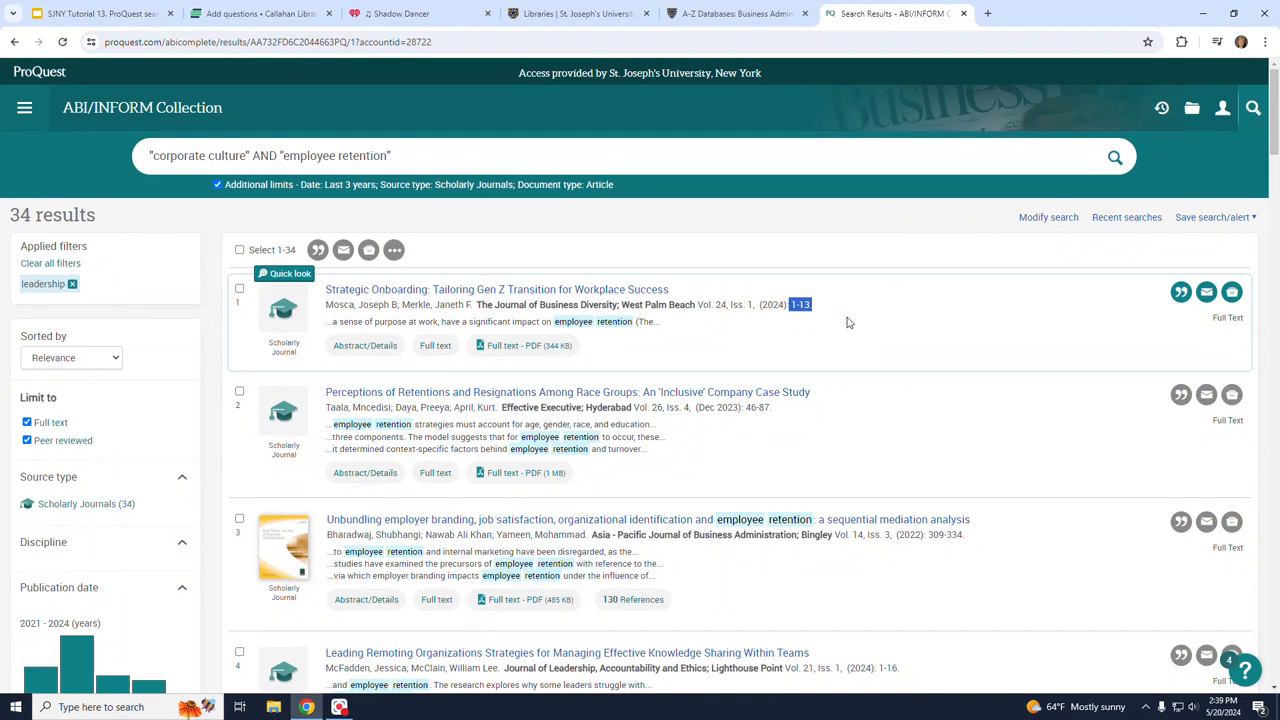
mouse_move(784, 370)
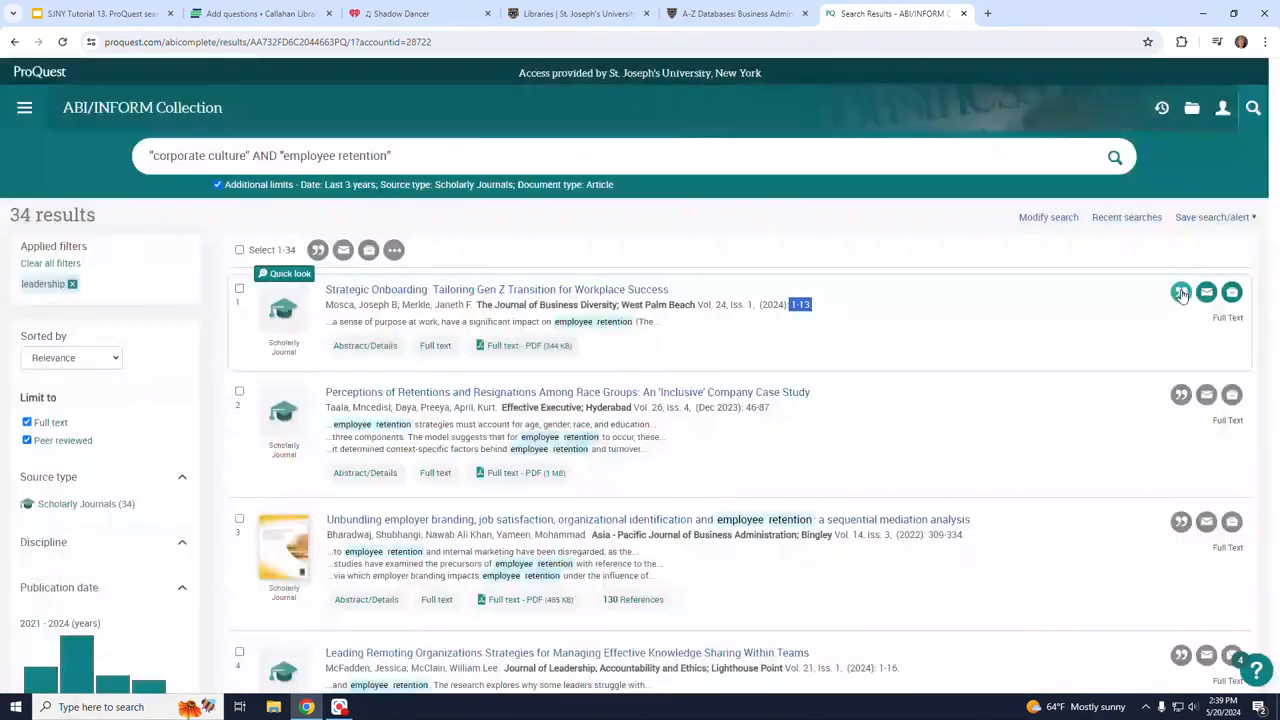
left_click(1180, 292)
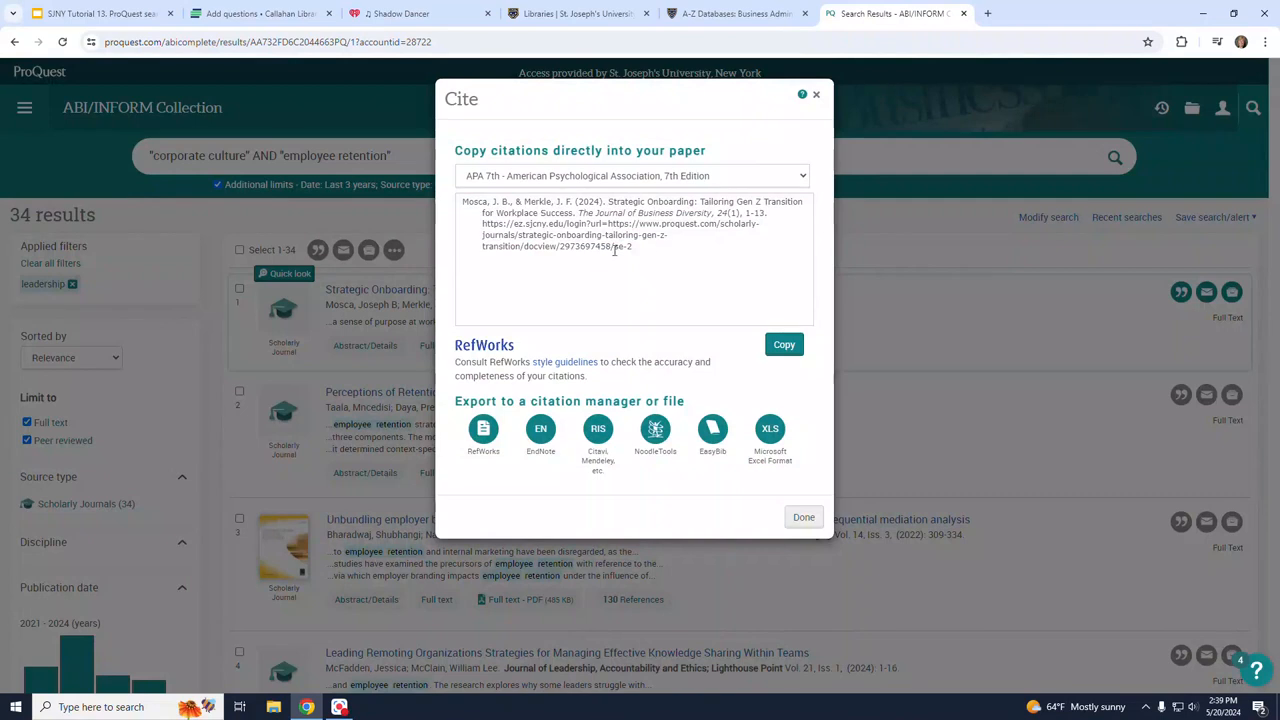
triple_click(620, 224)
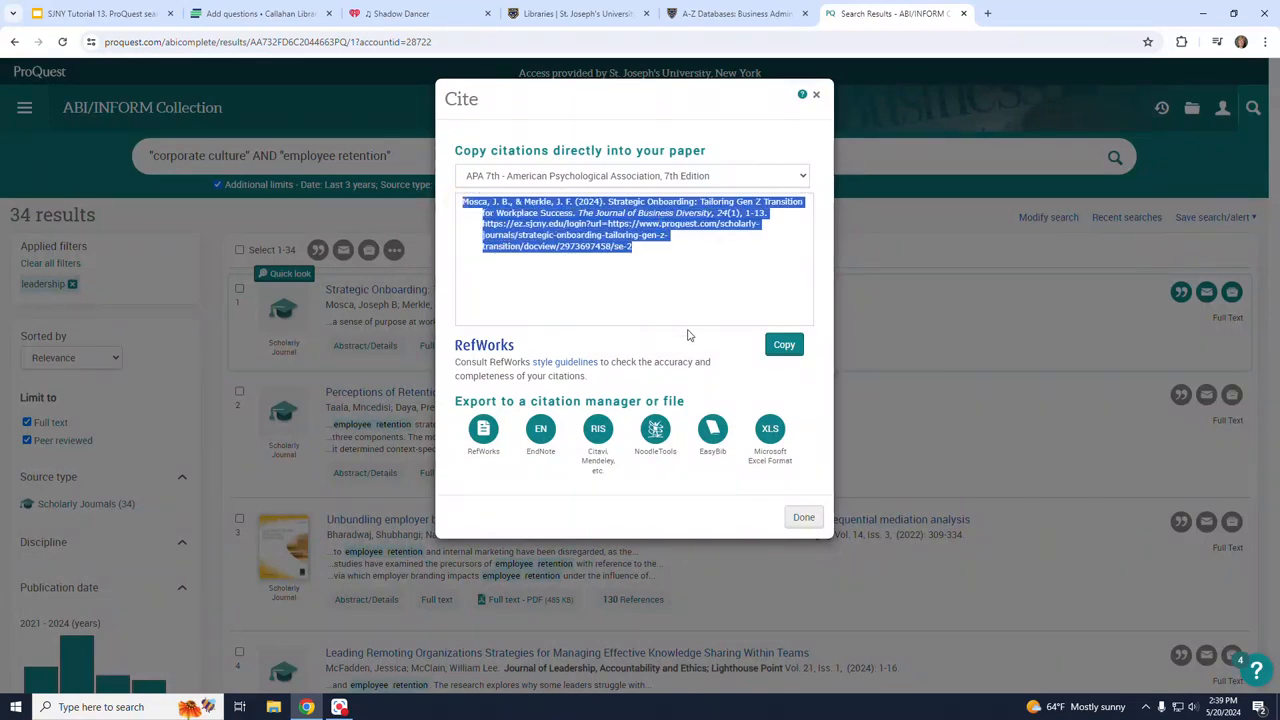
mouse_move(622, 332)
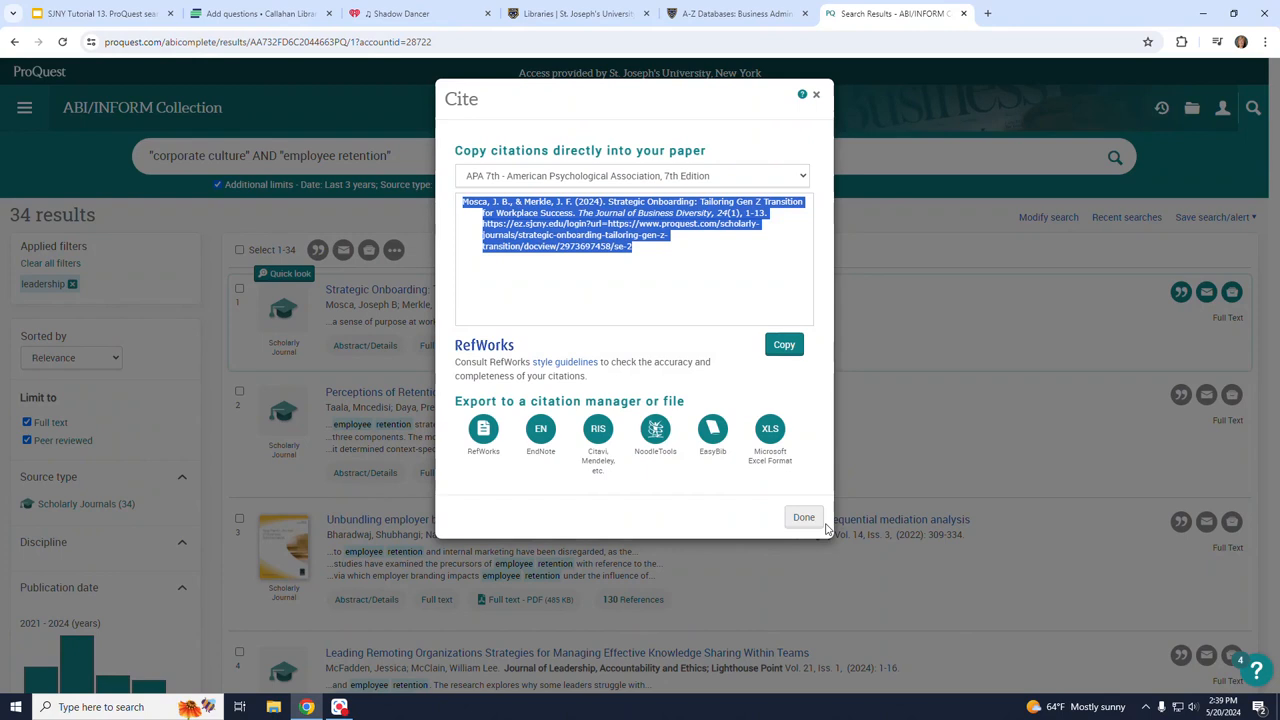
left_click(804, 516)
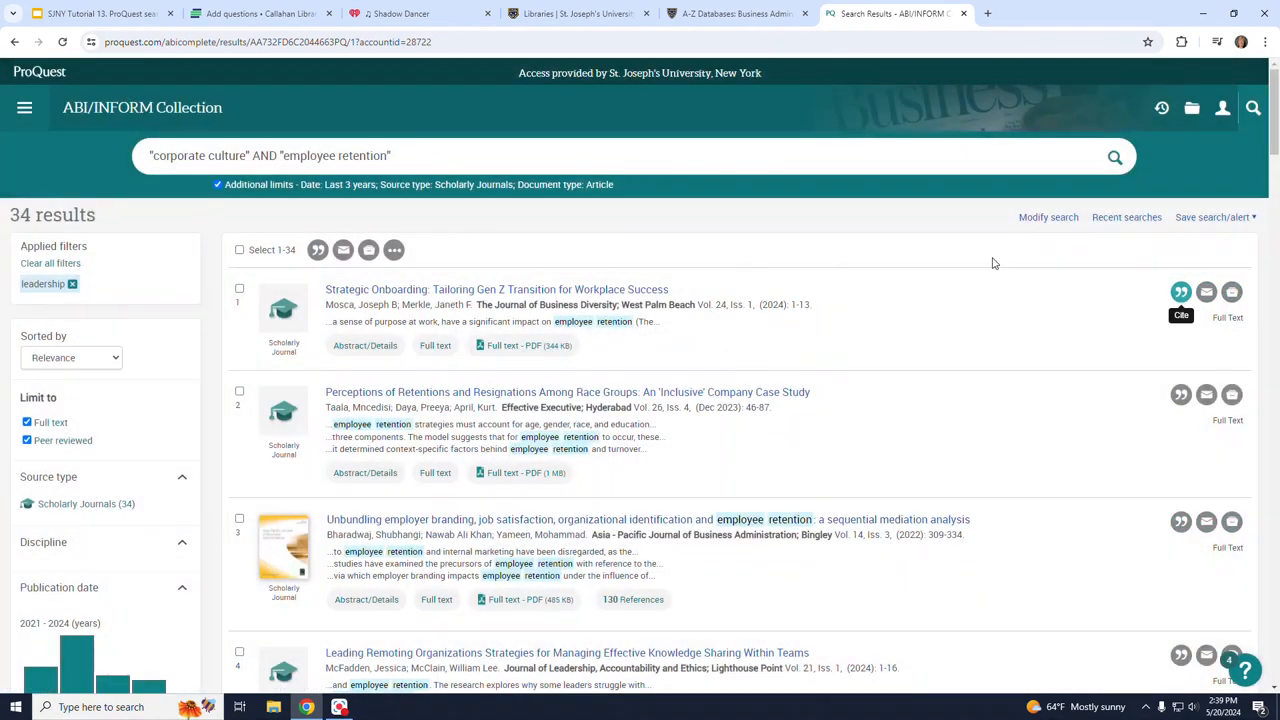
mouse_move(284, 310)
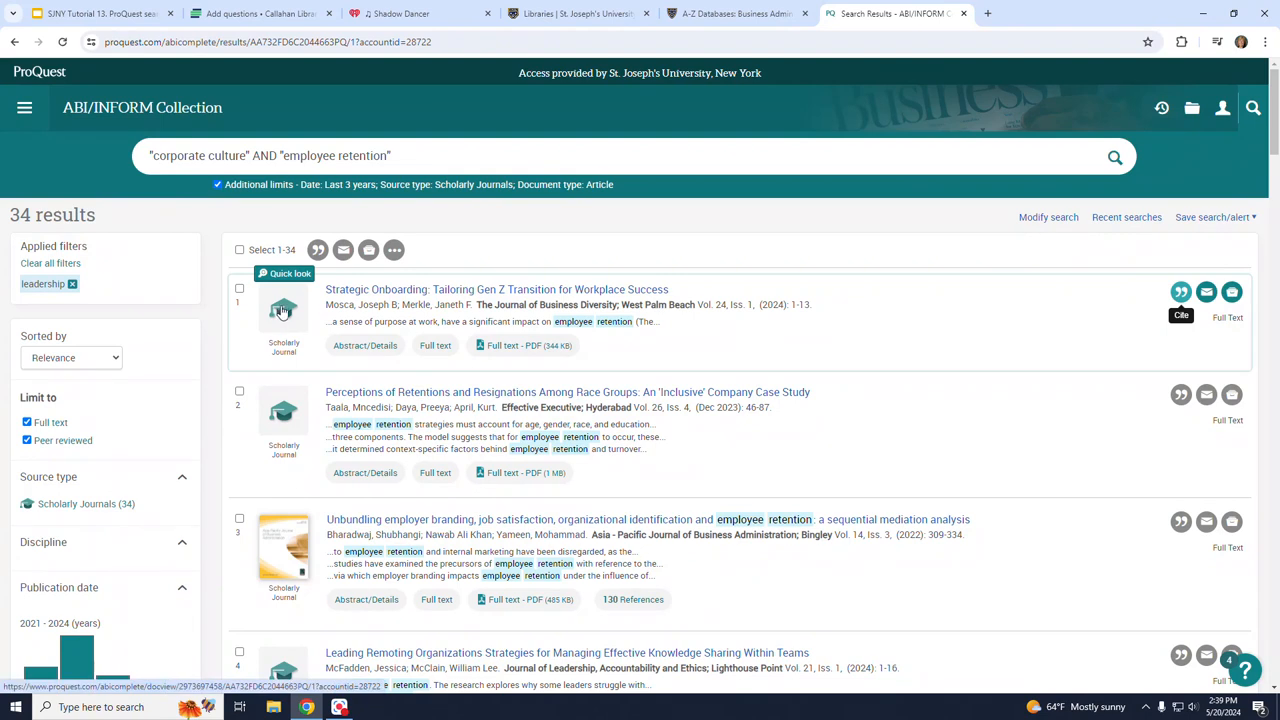
mouse_move(284, 312)
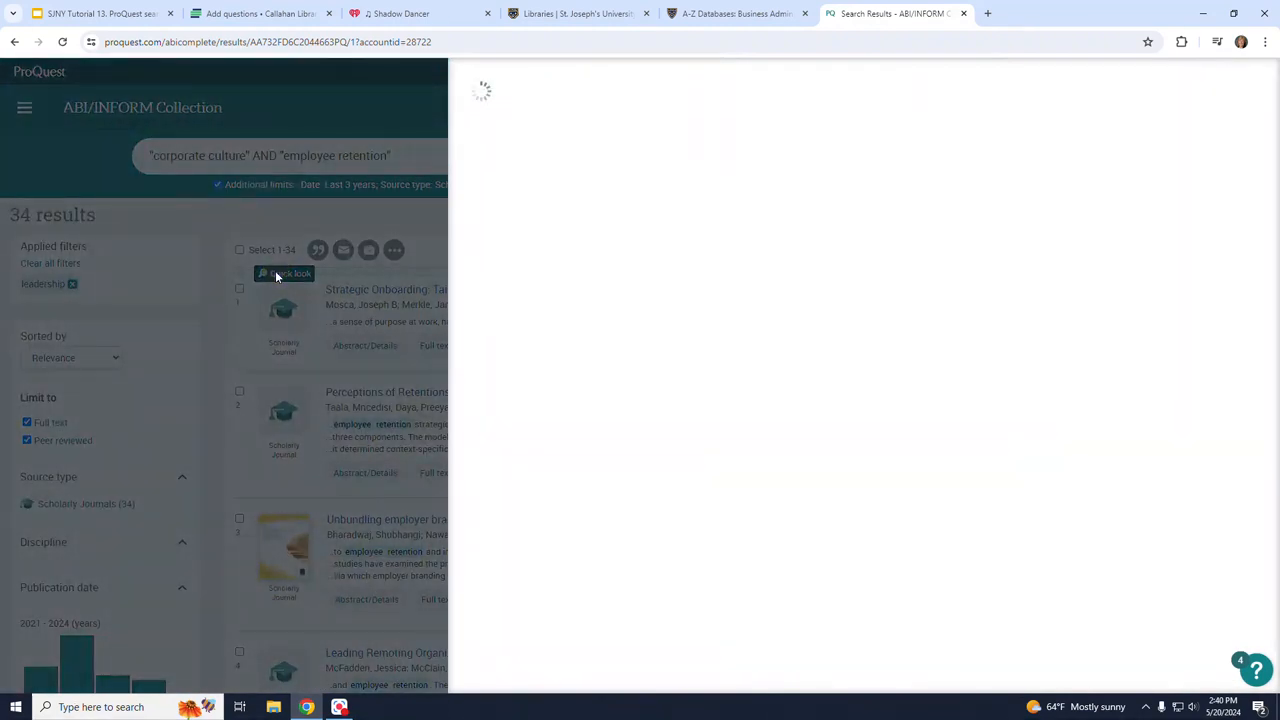
Step: Preview the abstract and subjects of "Strategic Onboarding" via Quick look
left_click(290, 272)
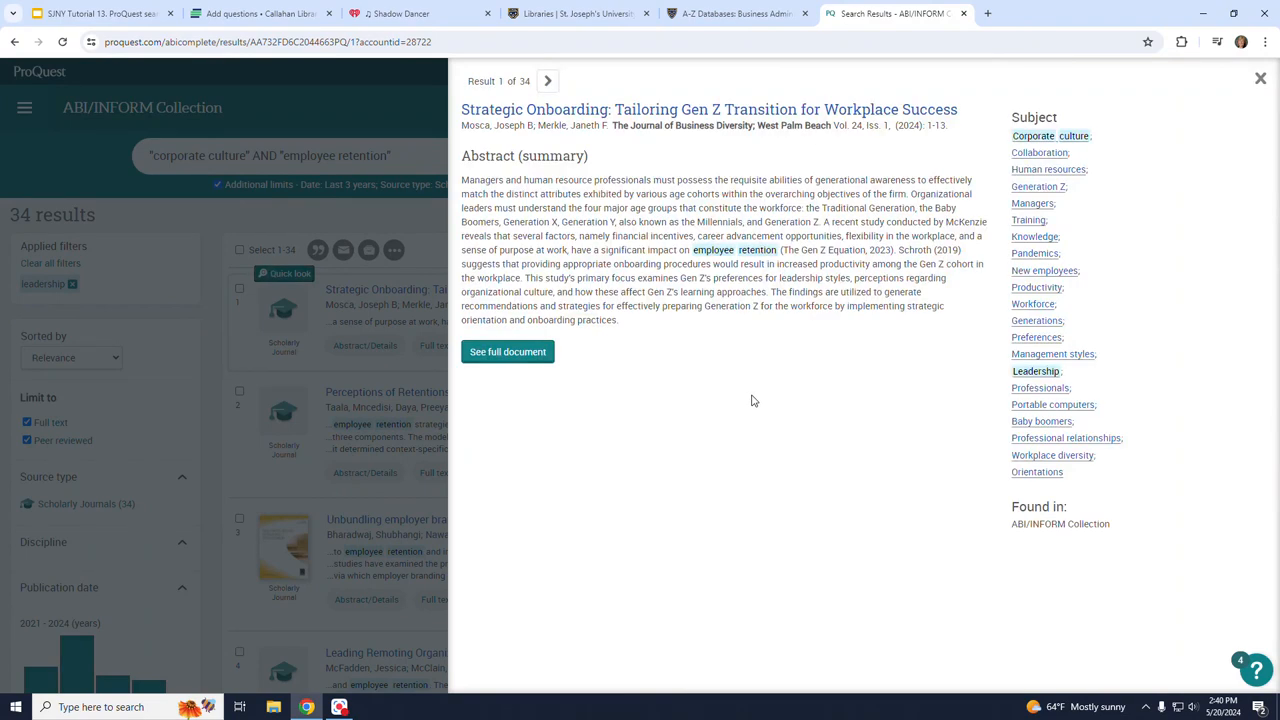
mouse_move(1128, 218)
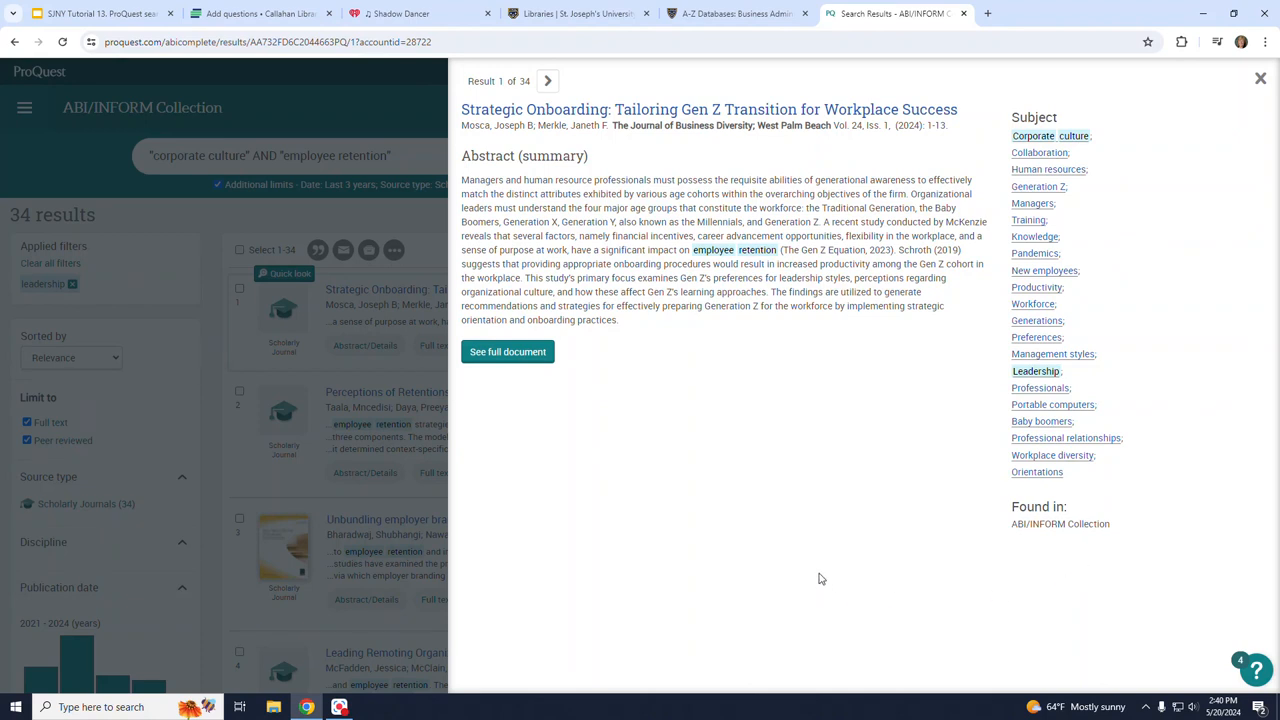
mouse_move(816, 552)
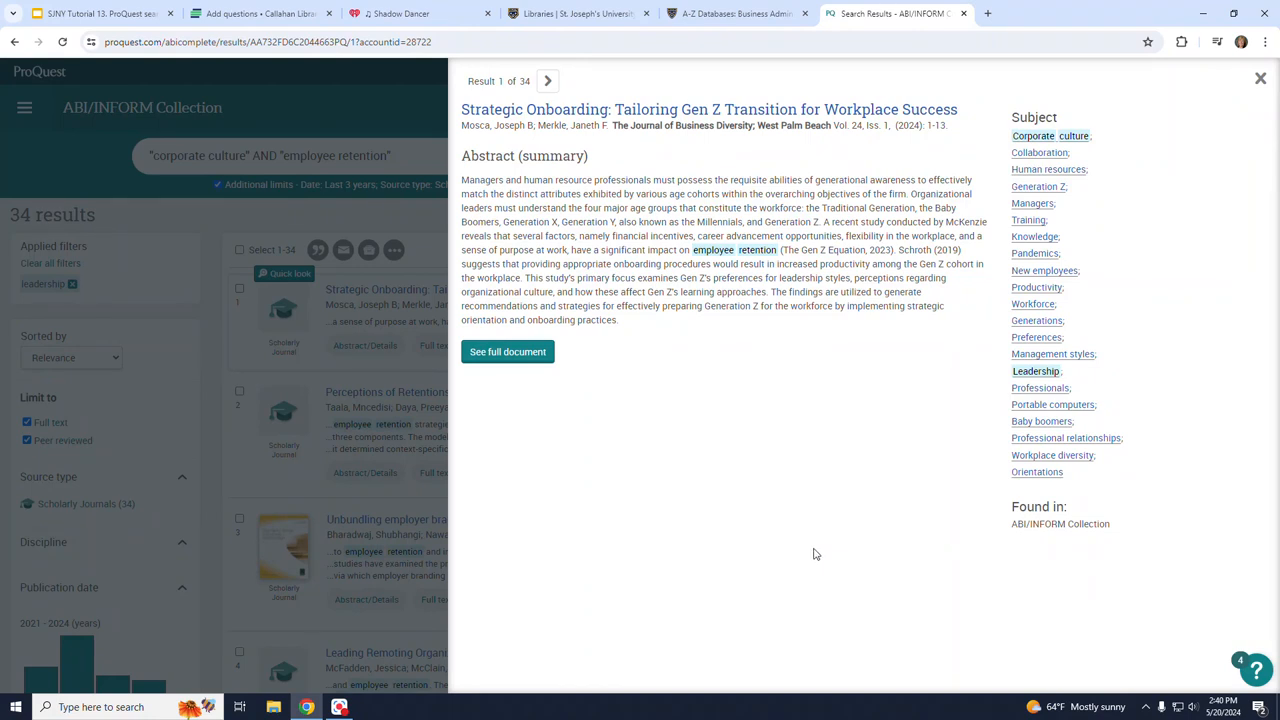
Step: View the full document page of "Strategic Onboarding" from the Quick look panel
left_click(508, 352)
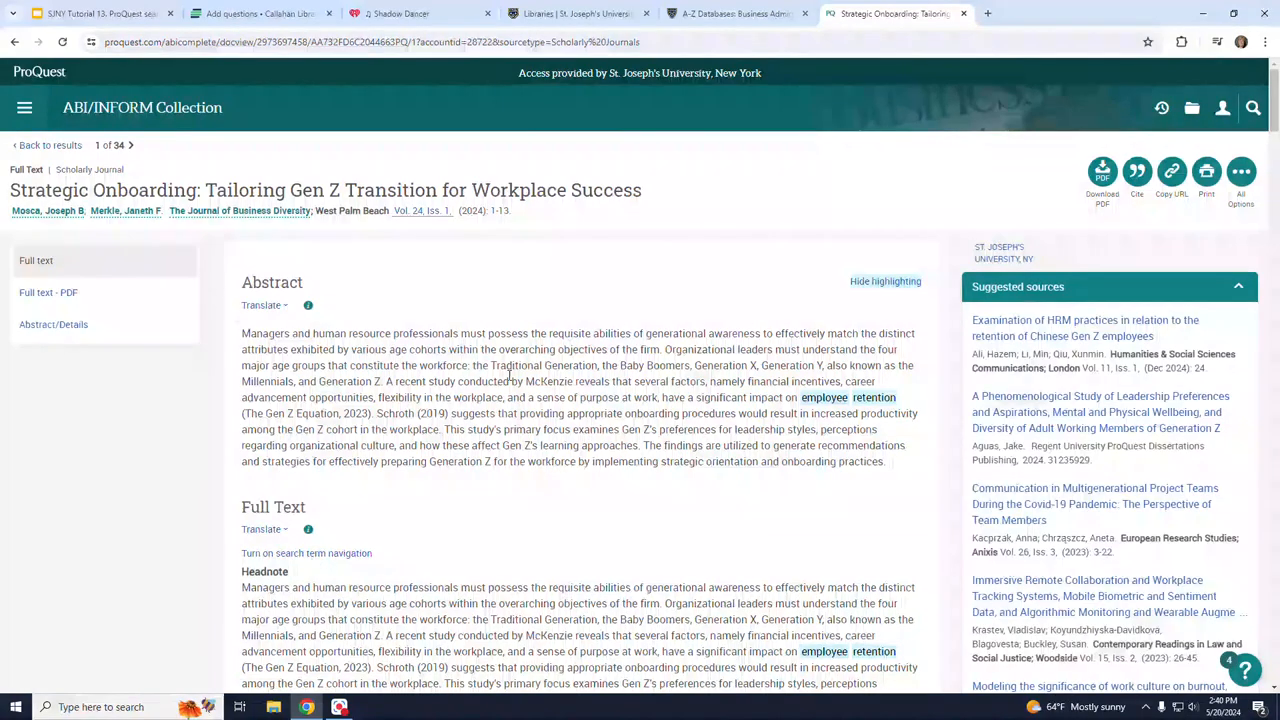
mouse_move(896, 136)
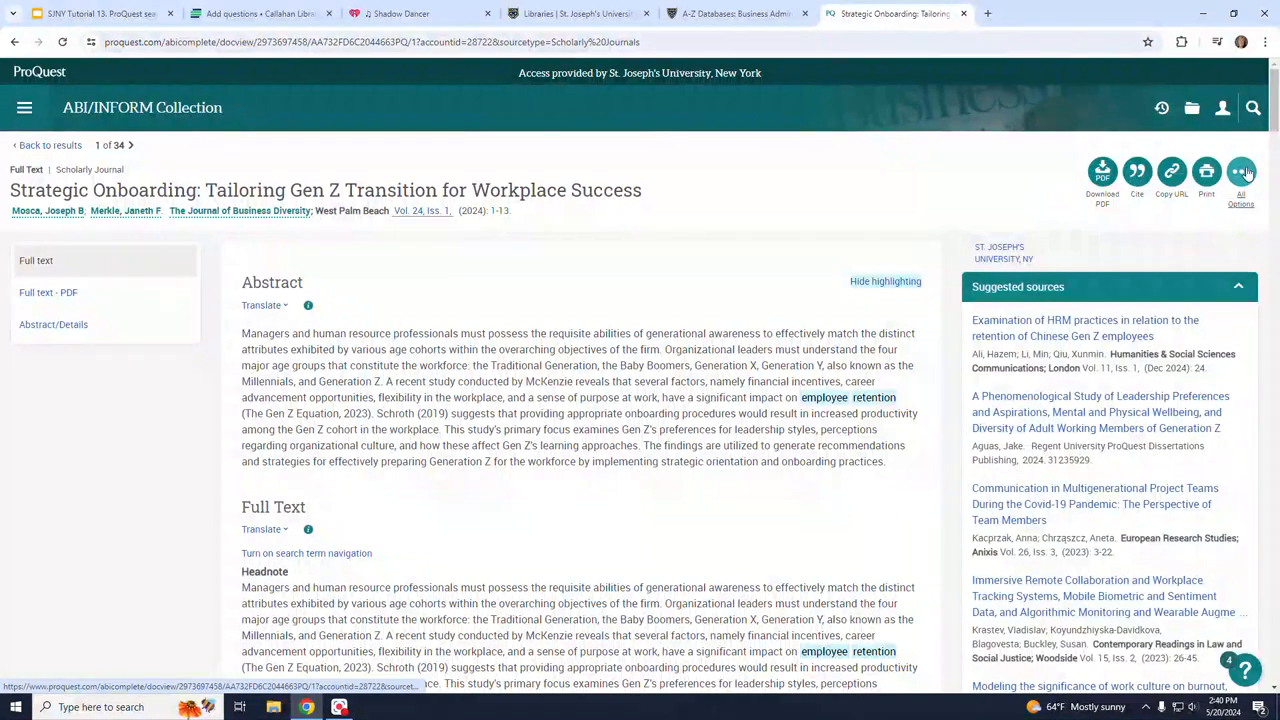
mouse_move(1240, 170)
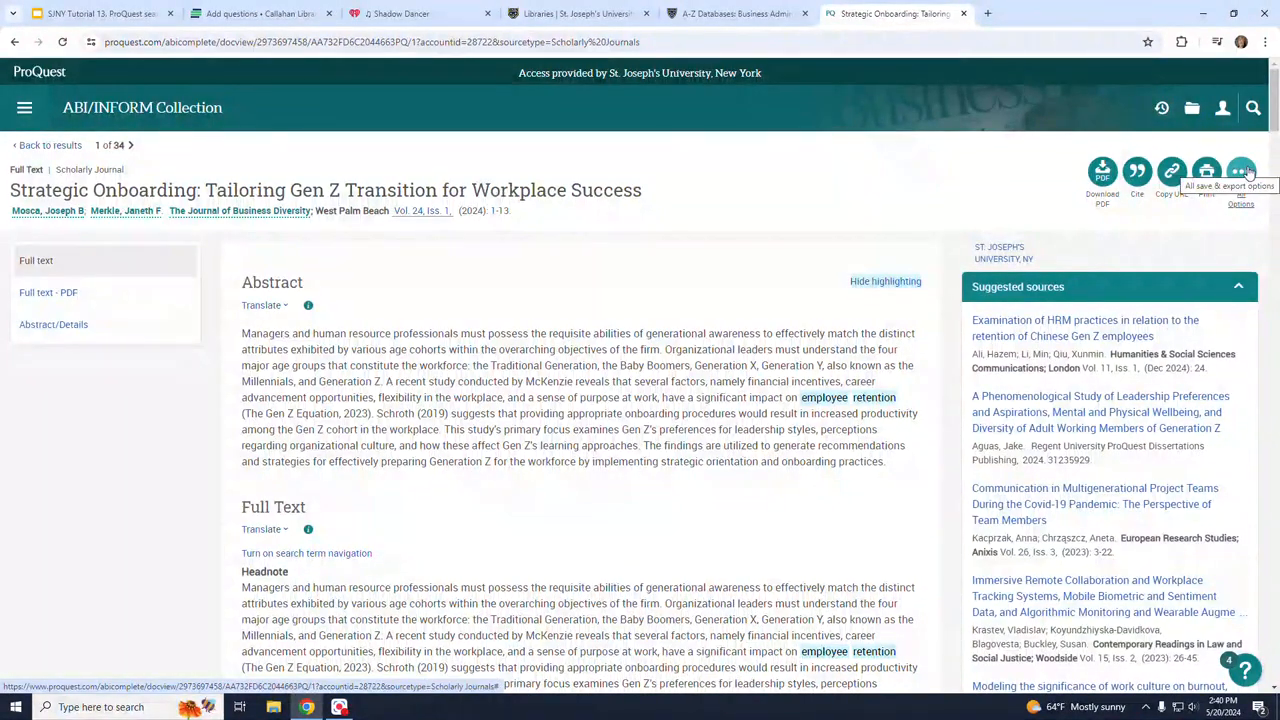
mouse_move(968, 164)
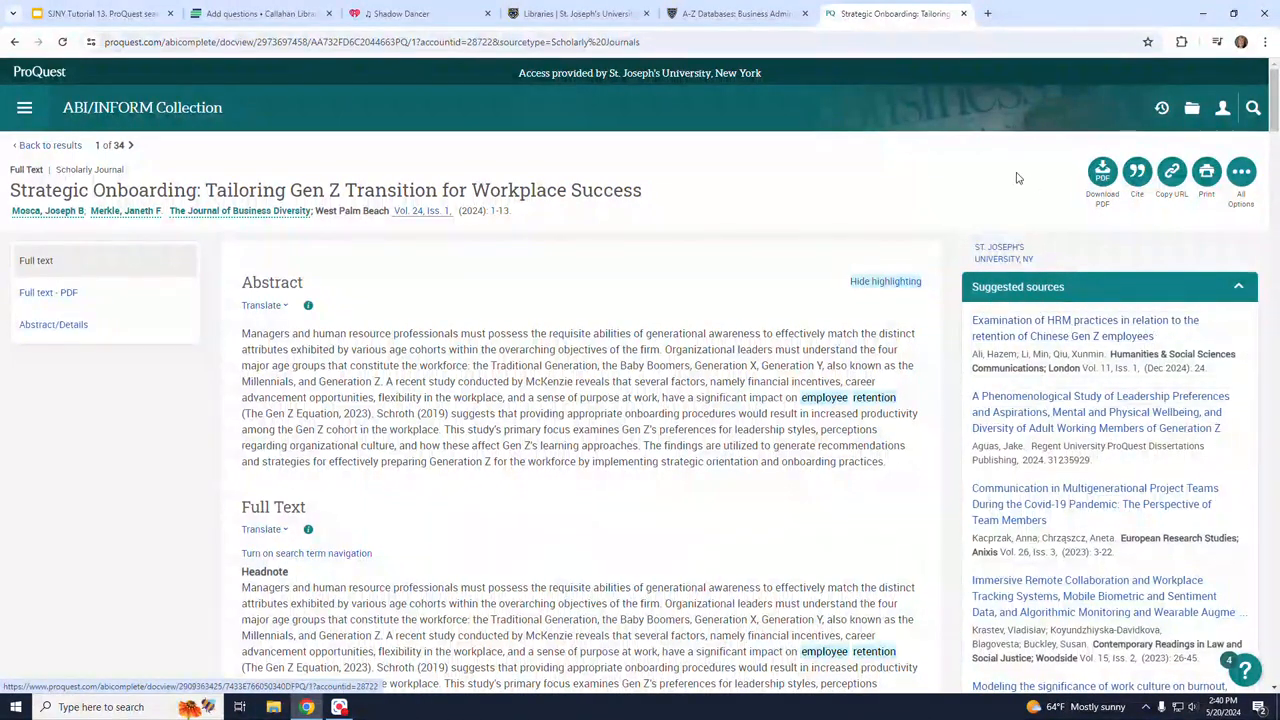
mouse_move(910, 166)
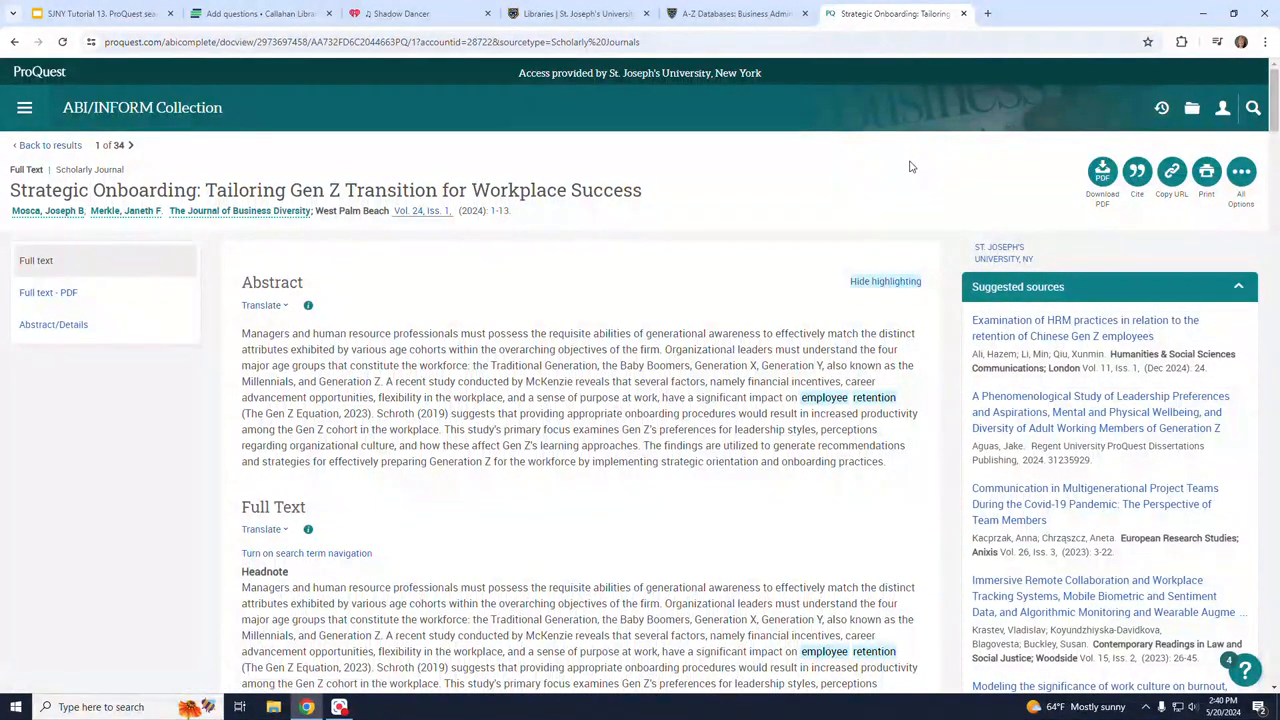